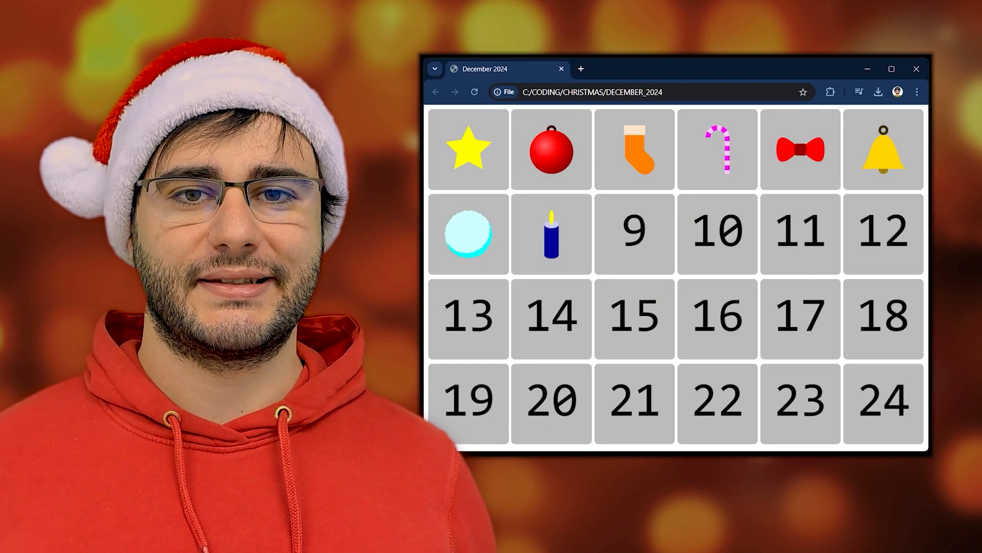
Switch from the Chrome calendar to the calendar's index.html source in VS Code
click(634, 231)
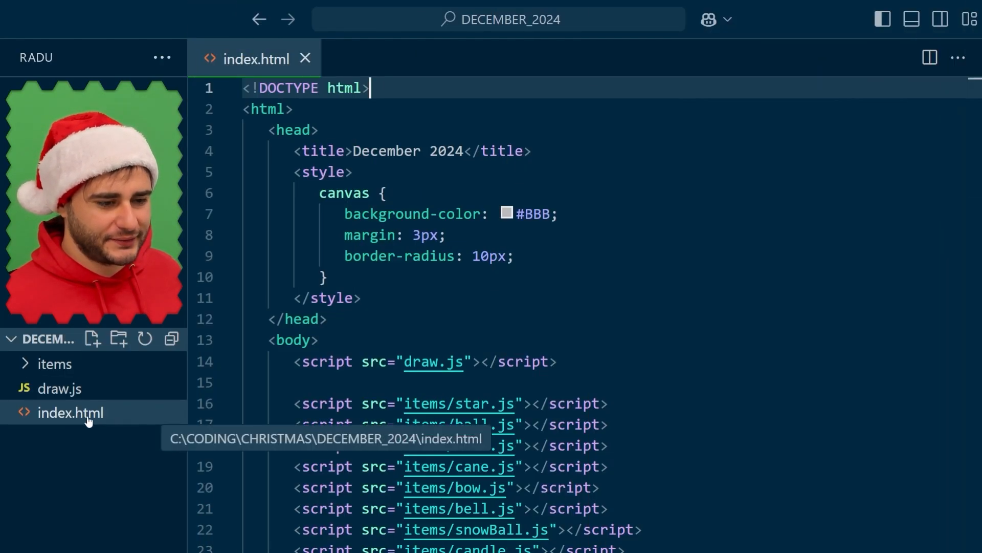
Add drawItemFunctions[9] = drawGlove; to the day drawing functions in index.html
scroll(down, 3)
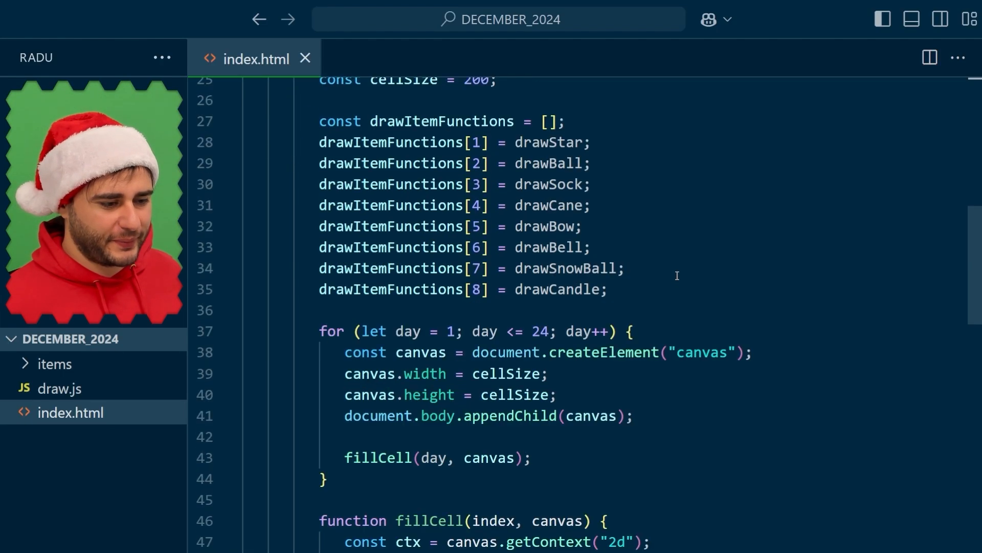
text(dr)
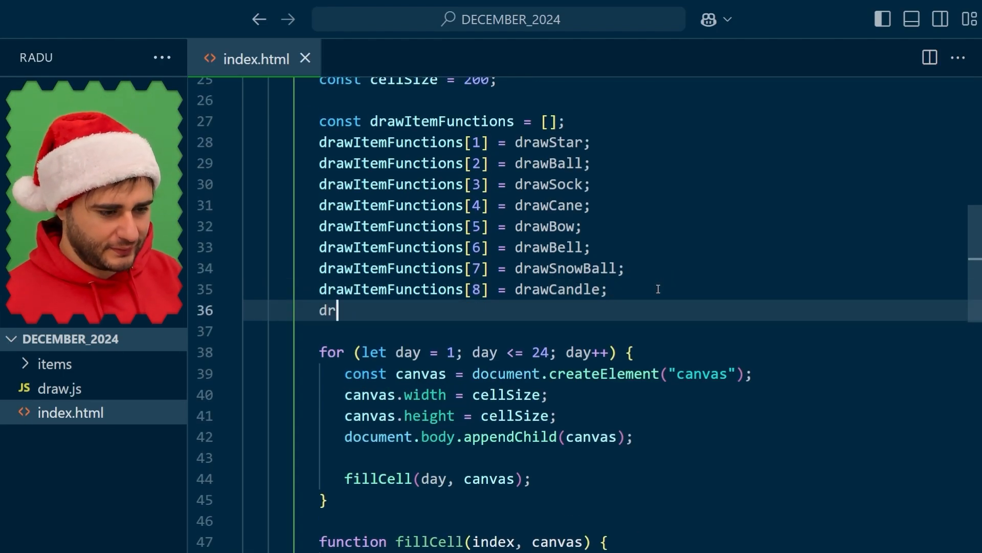
text(awItemFunctions)
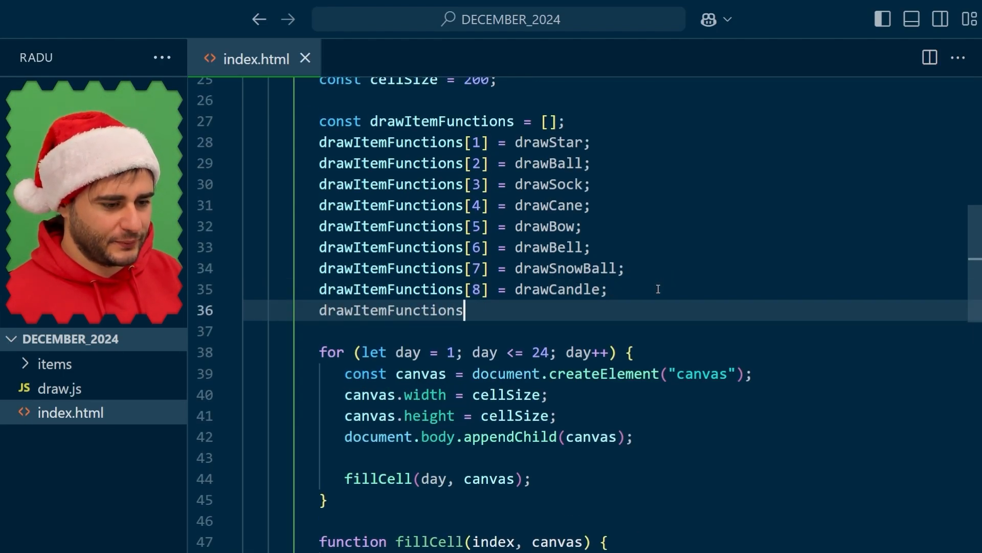
text([9] =)
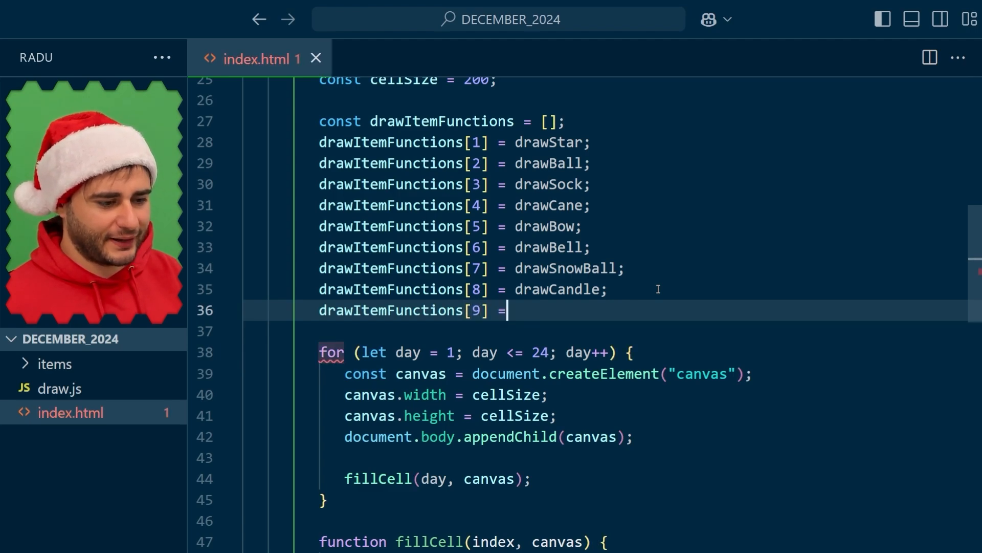
text(drawGlove;)
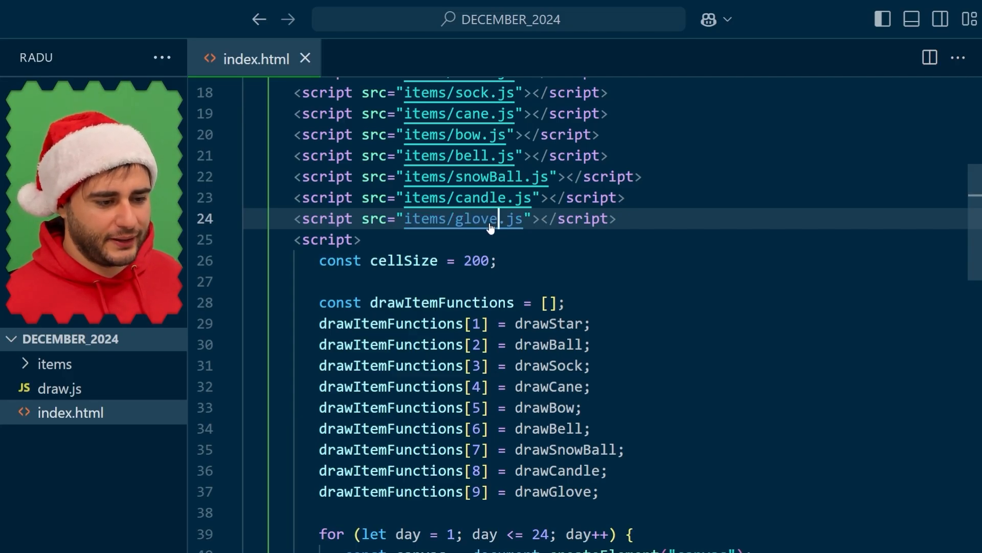
In new glove.js, write drawGlove(ctx, x, y, size, hue) computing top, left and calling ctx.strokeRect
click(69, 509)
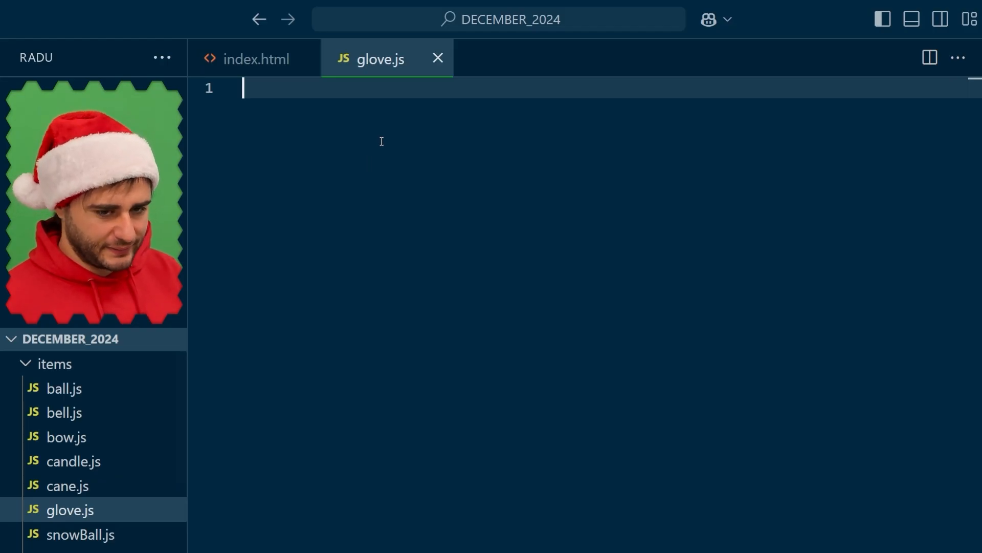
text(functi)
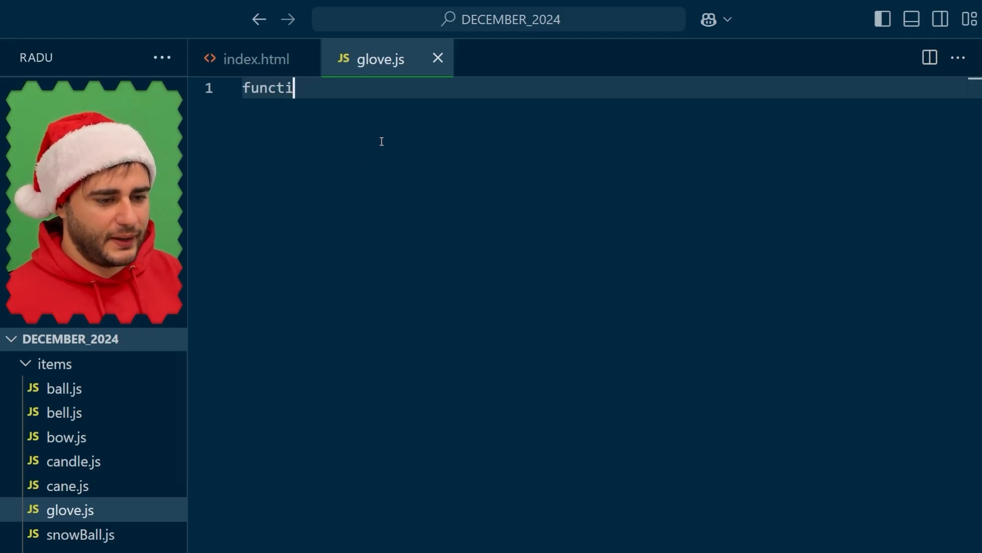
text(on drawGlove(ctx, x, y,)
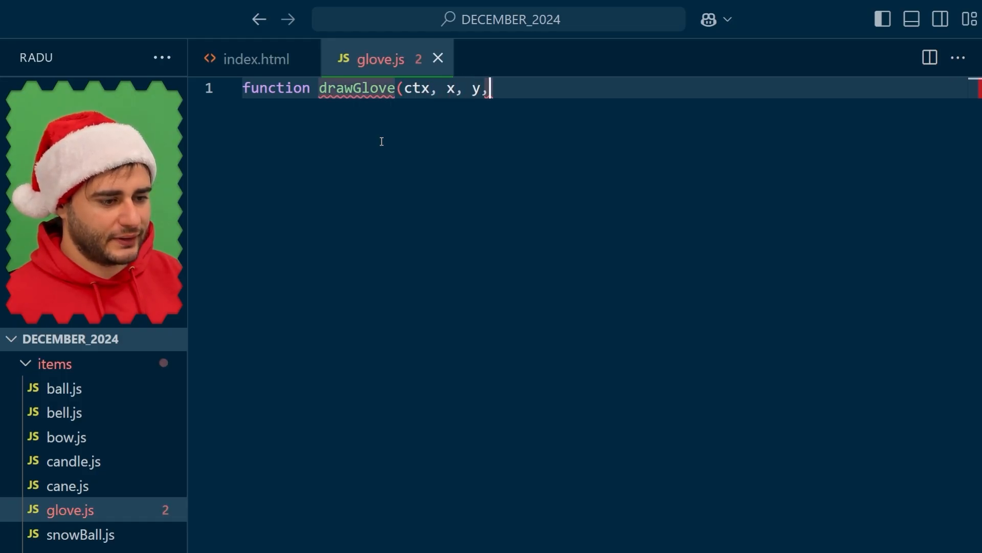
text(size, hue))
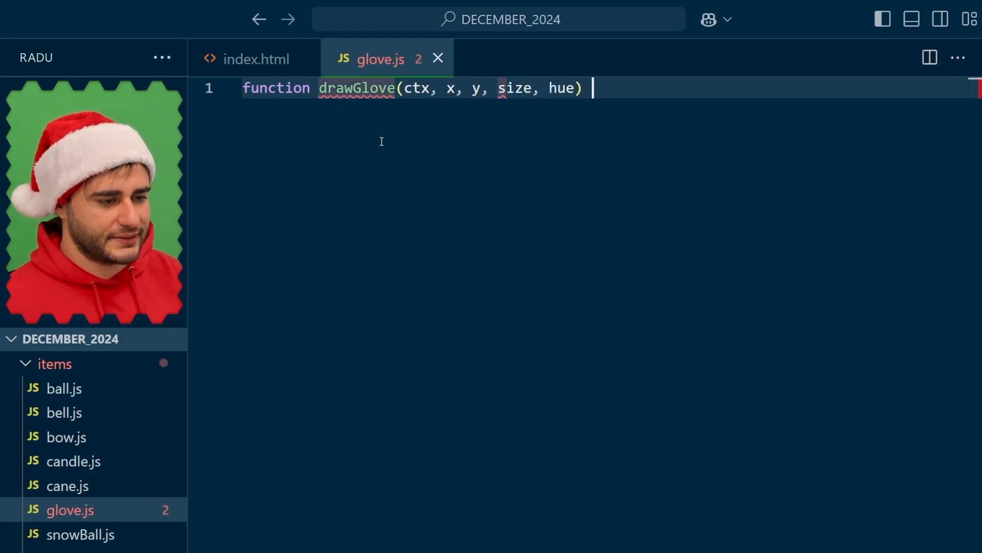
text({)
text(const top = y - s)
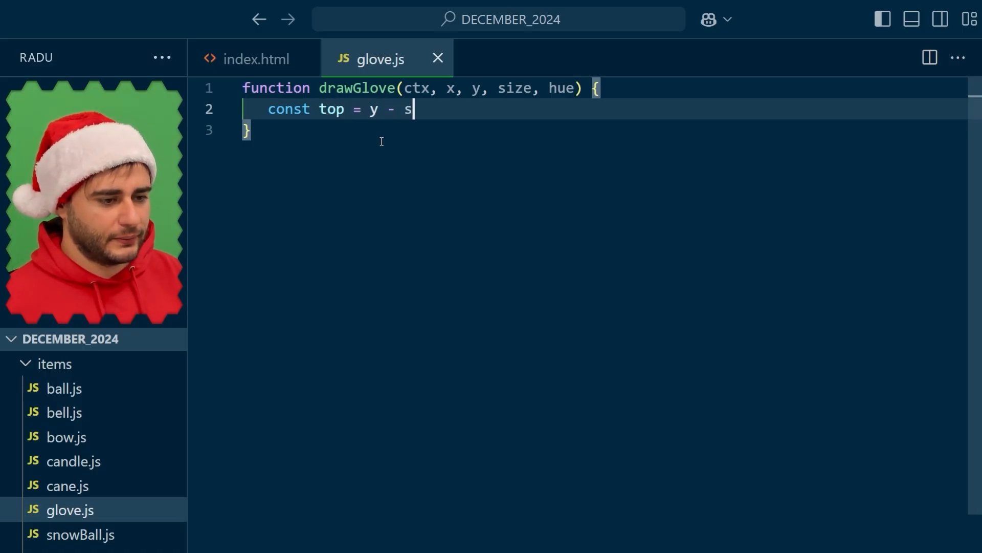
text(ize / 2;)
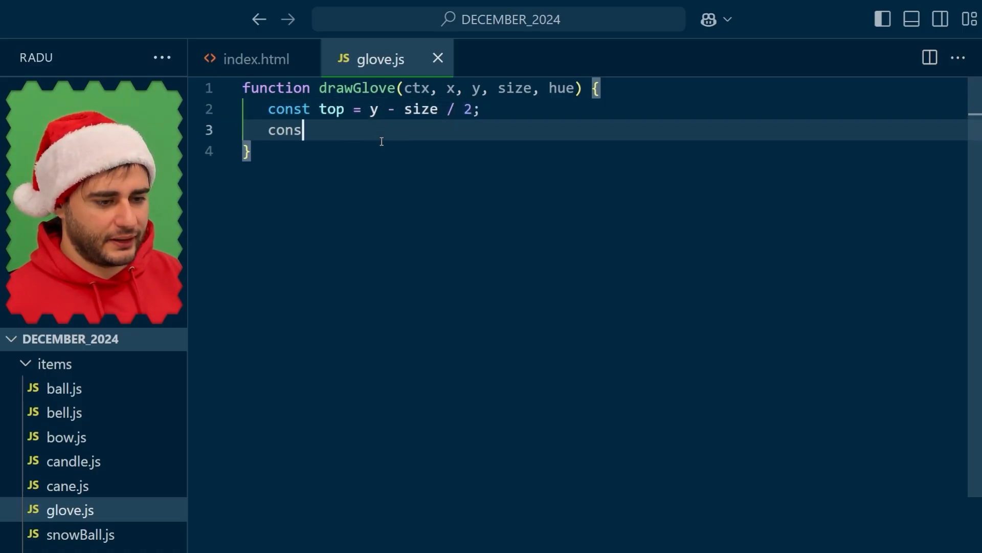
text(t left = x - s)
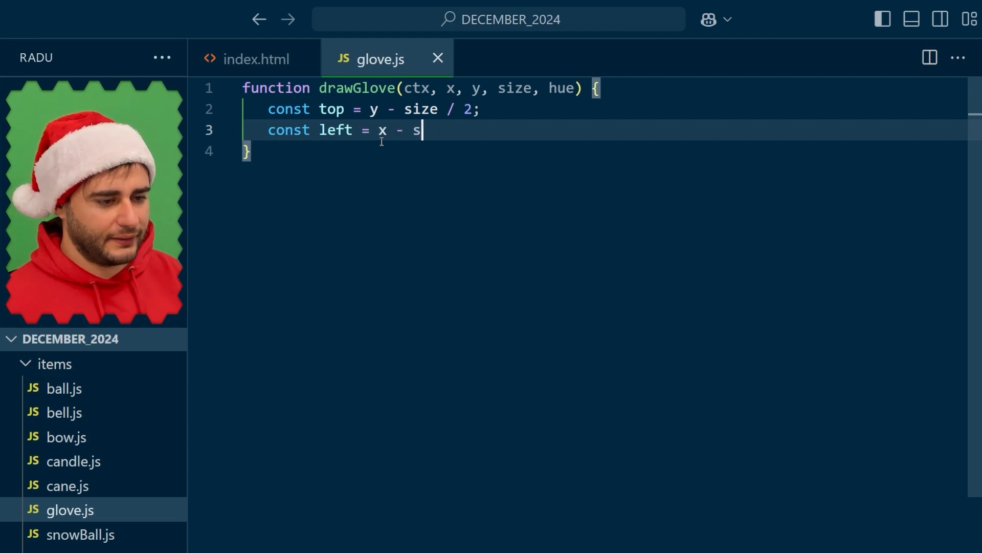
text(ize / 2;)
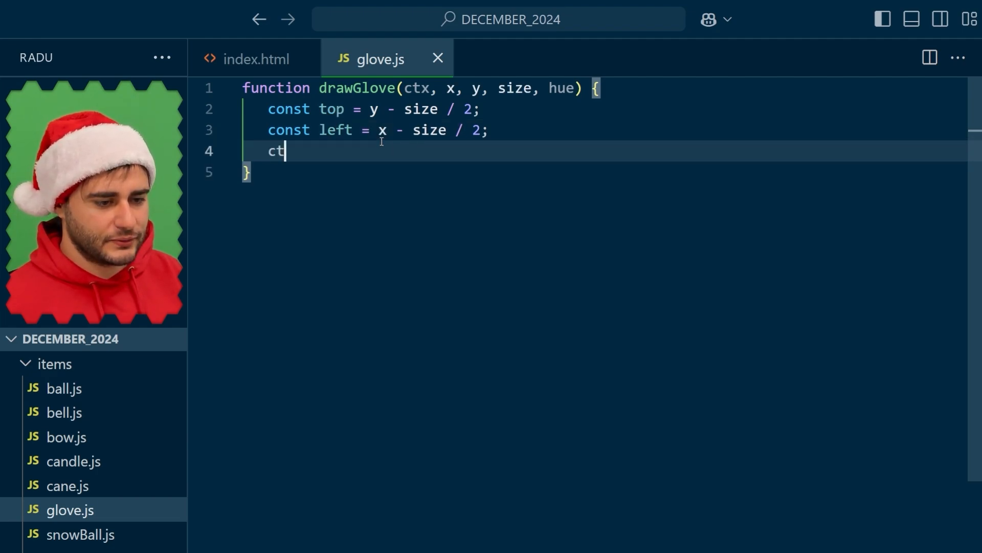
text(x.strokeRect(top)
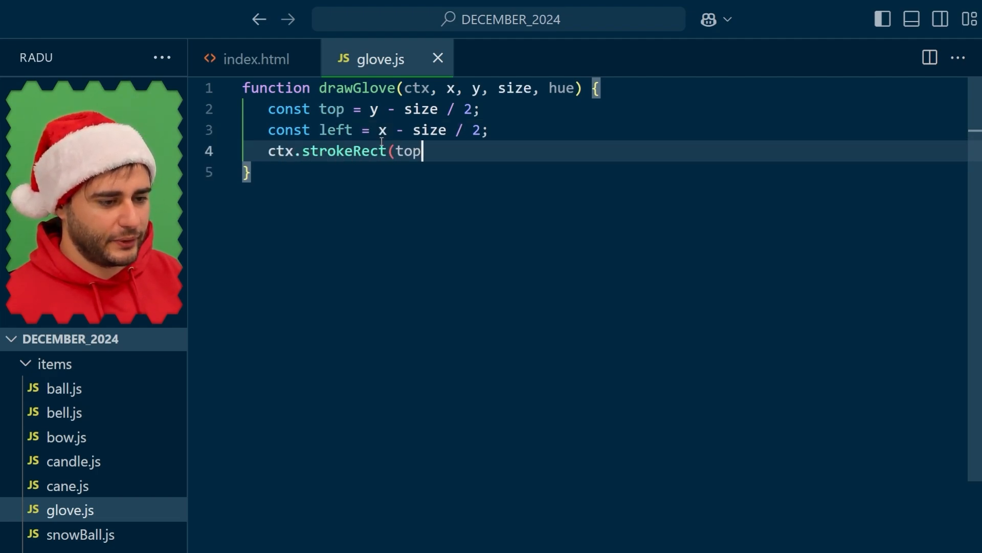
text(, left, size,)
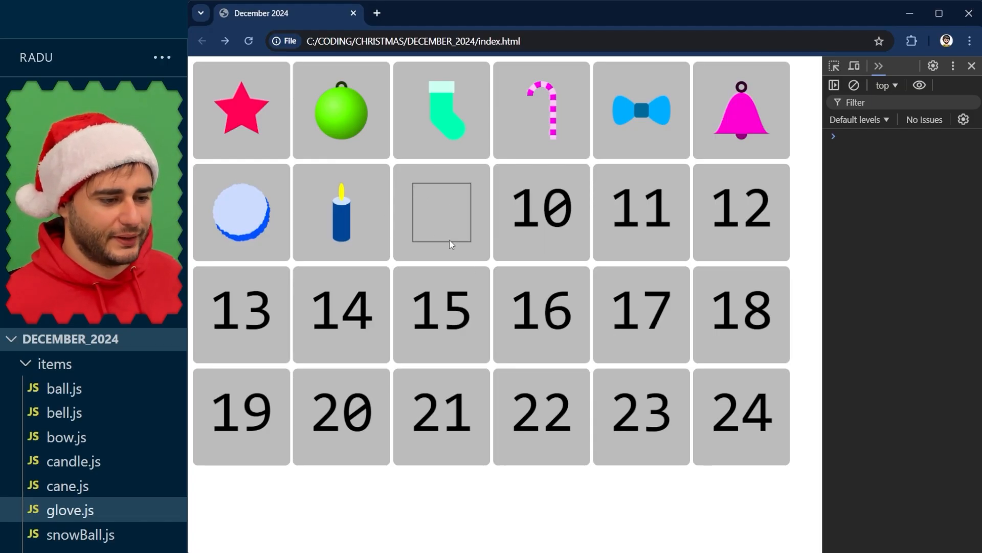
mouse_move(456, 225)
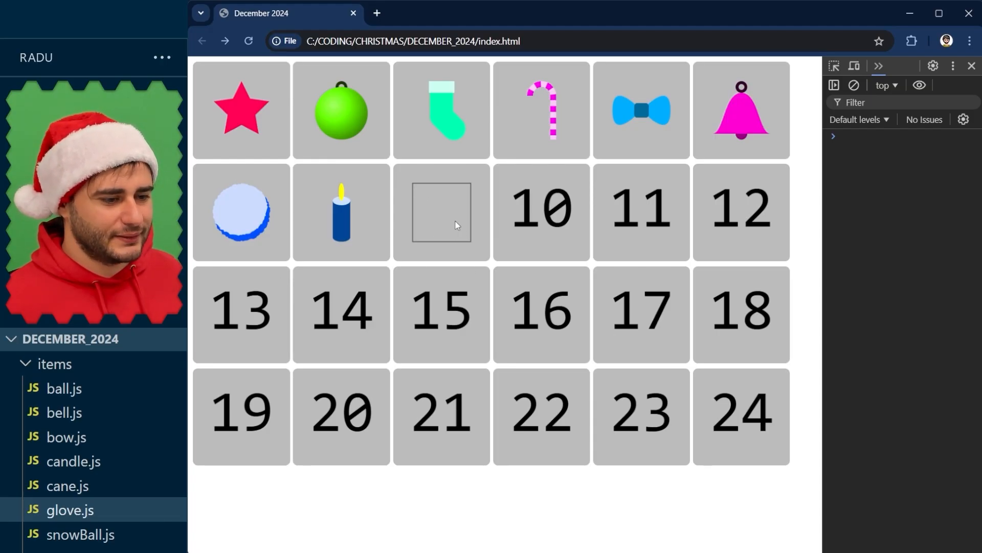
mouse_move(443, 102)
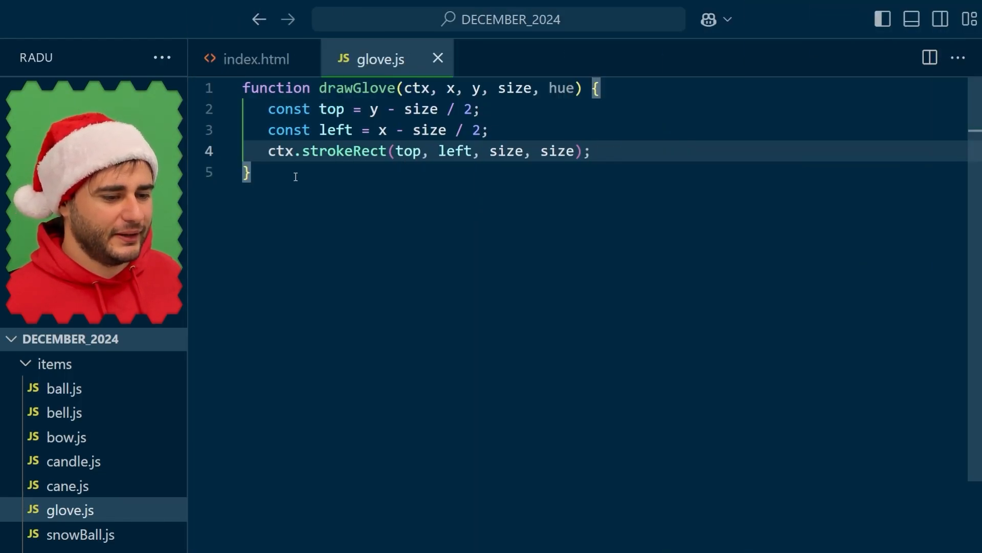
Define palmWidth = size / 2 and radius = palmWidth / 2 in drawGlove
text(c)
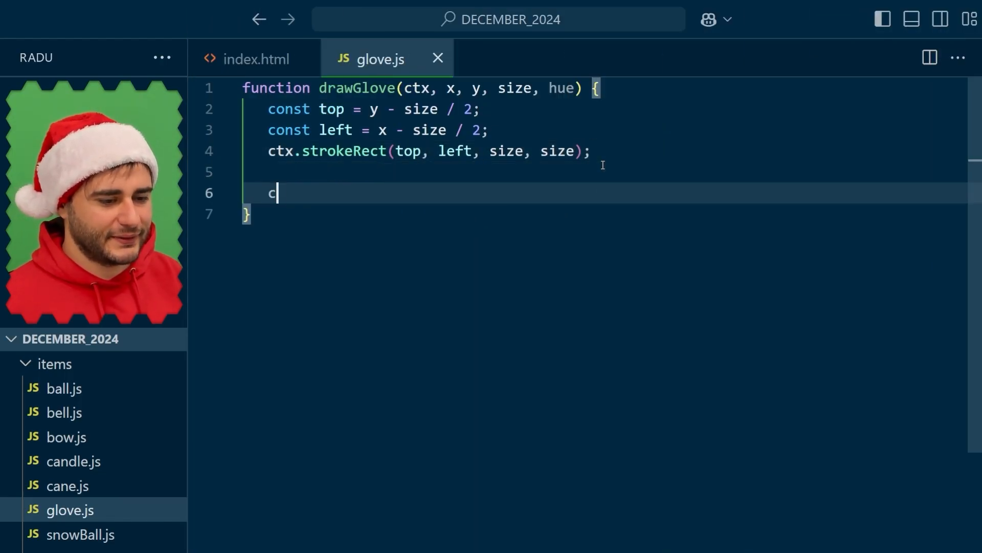
text(onst palmWidth =)
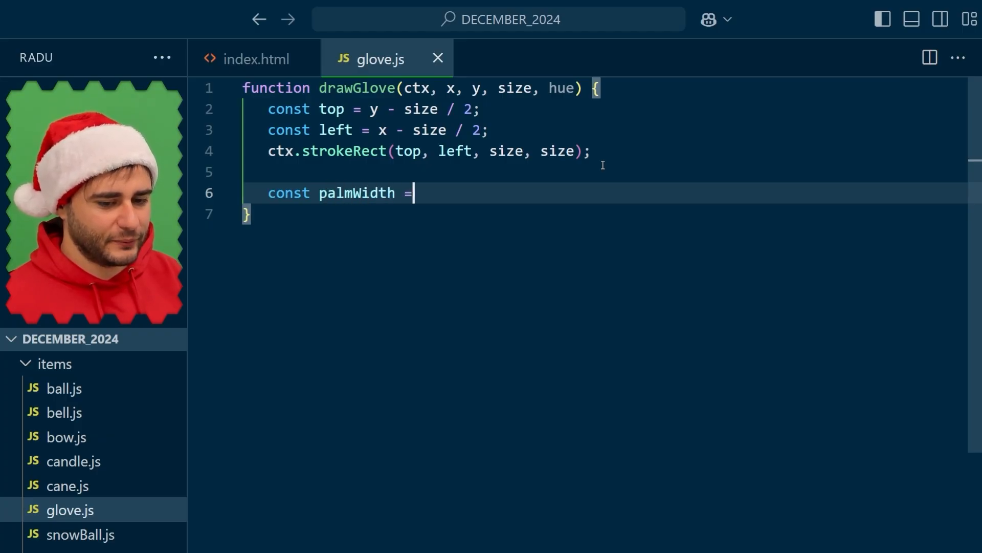
text(size / 2;)
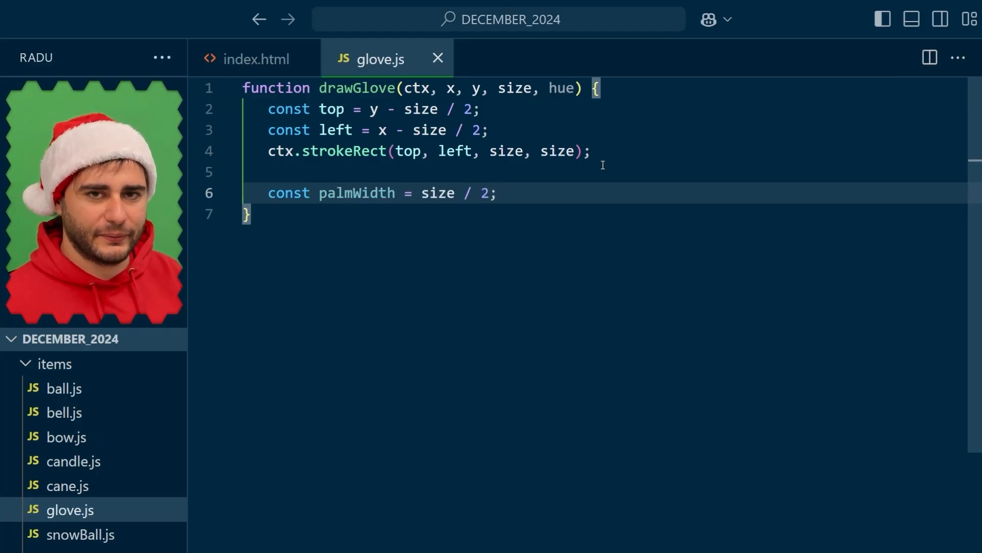
text(co)
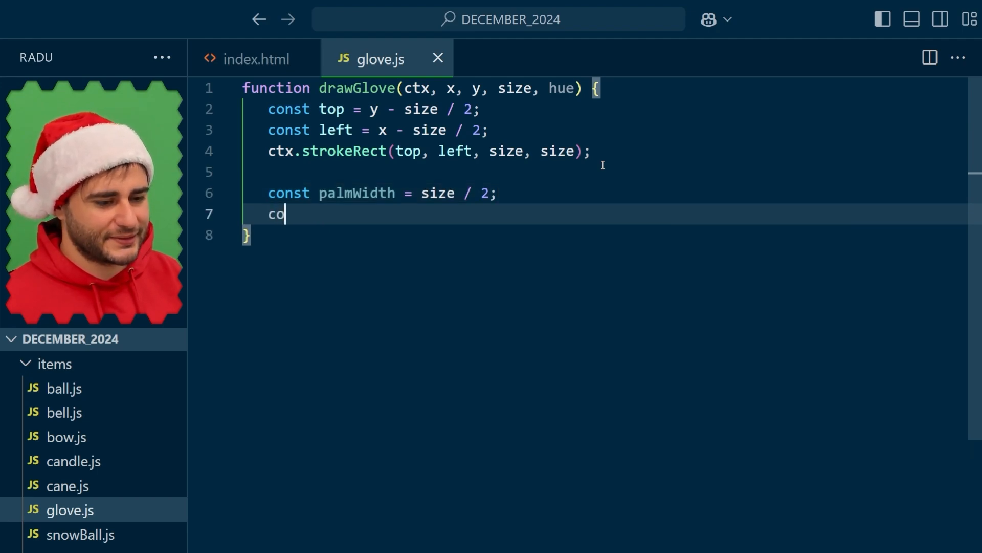
text(nst radius = palmWi)
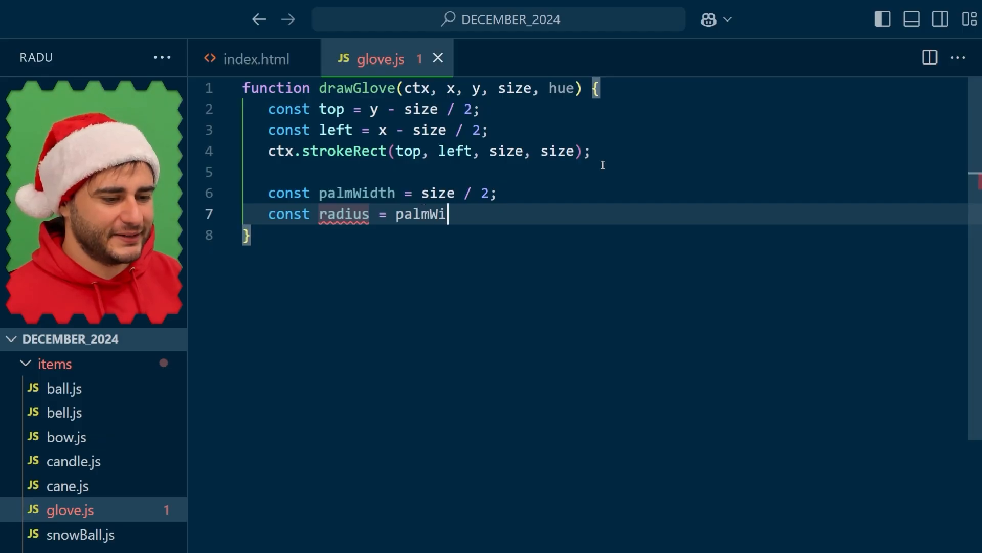
text(dth / 2;)
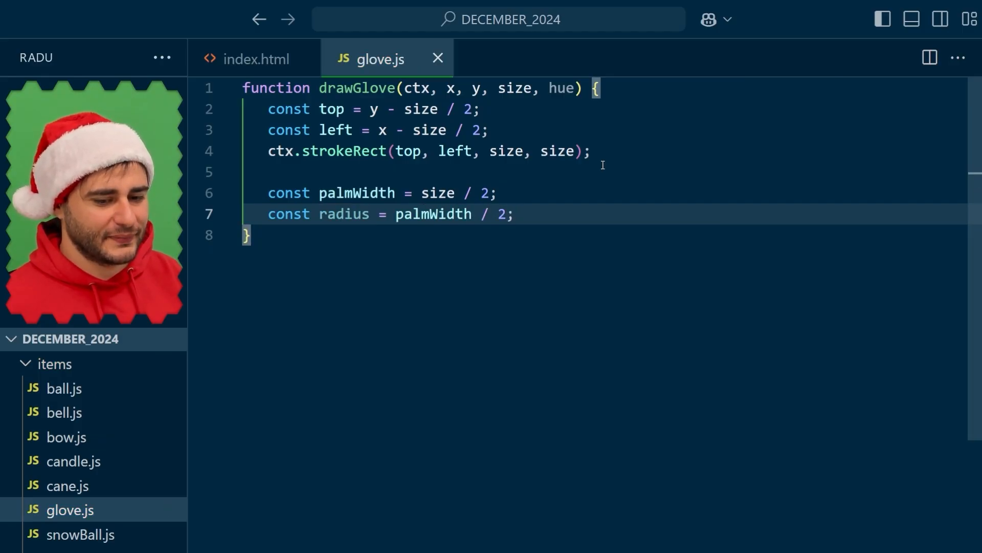
Draw the palm line from top + radius to bottom - radius, palmWidth wide, round cap, color.normal(hue)
text(draw.lin)
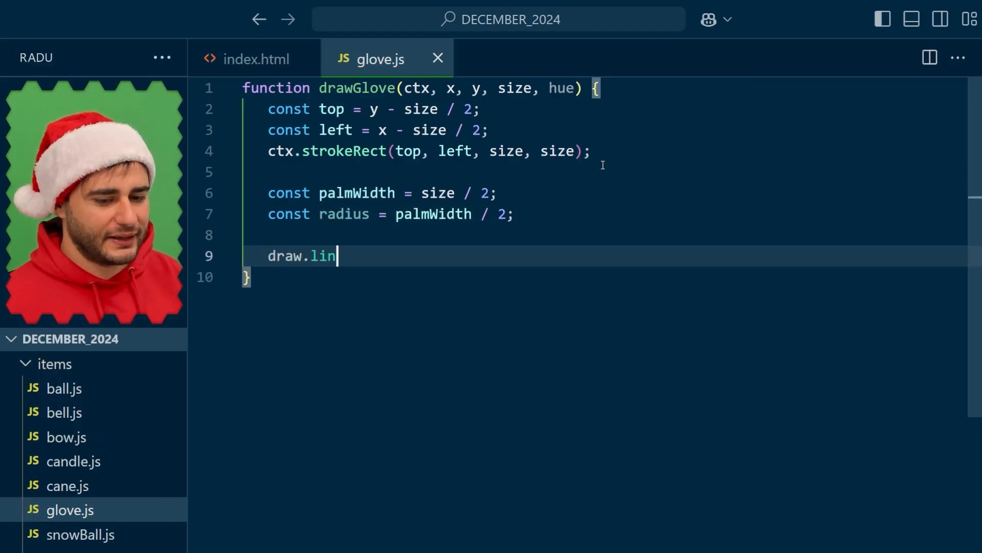
text(e(ctx, x, top)
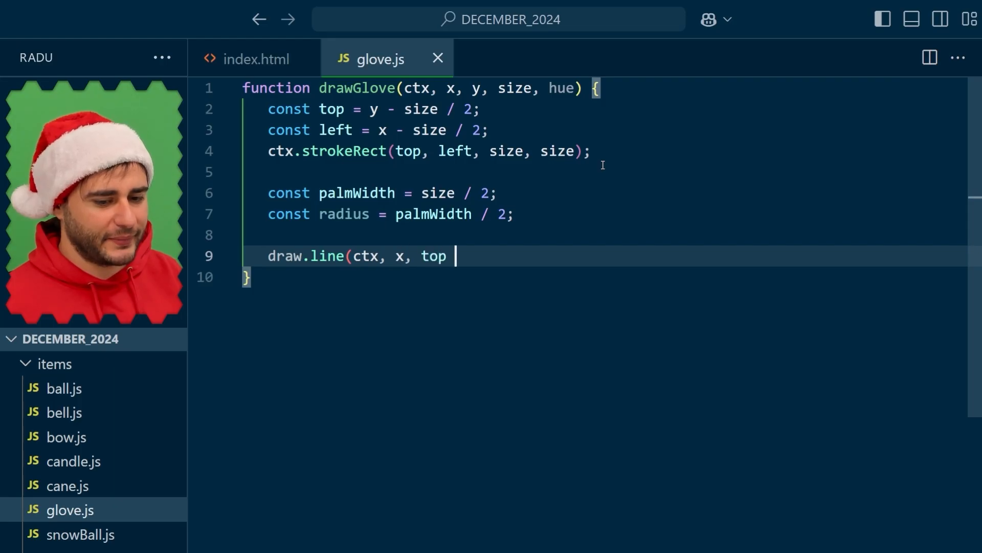
text(+ radius, x,)
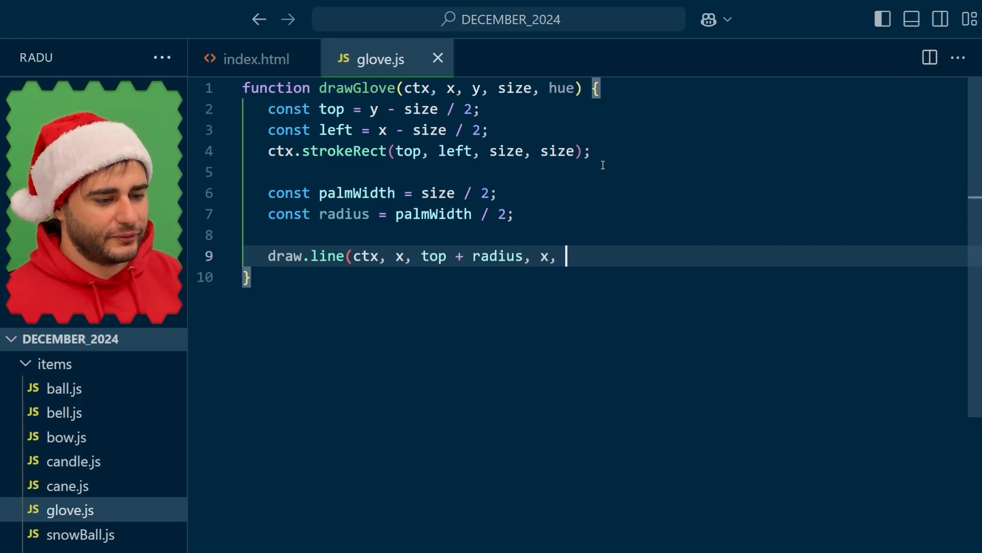
text(bottom - radi)
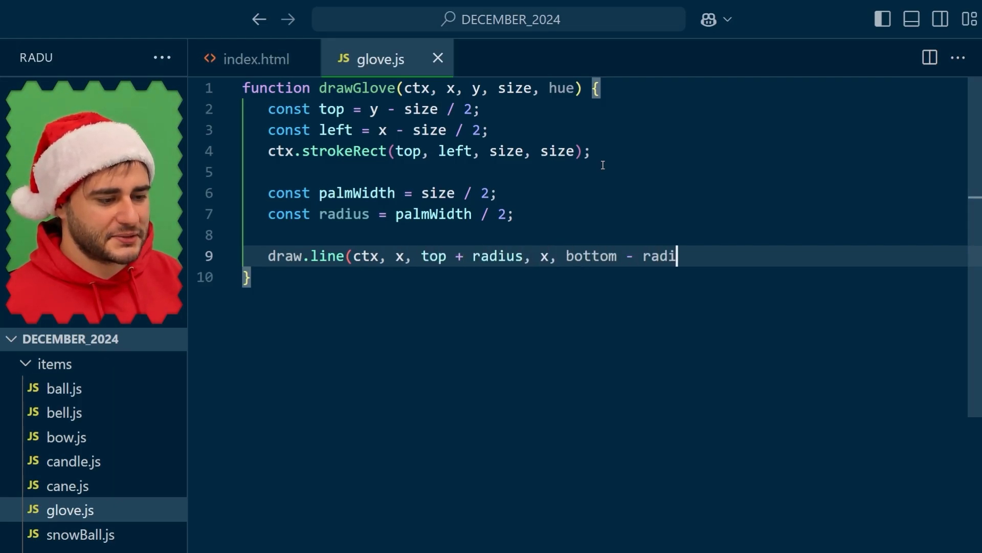
text(us,)
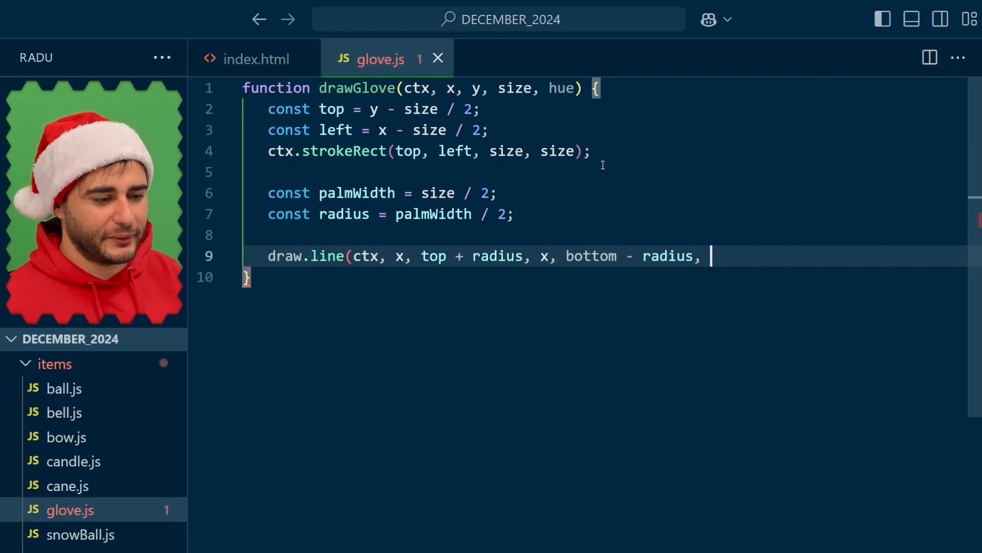
text({)
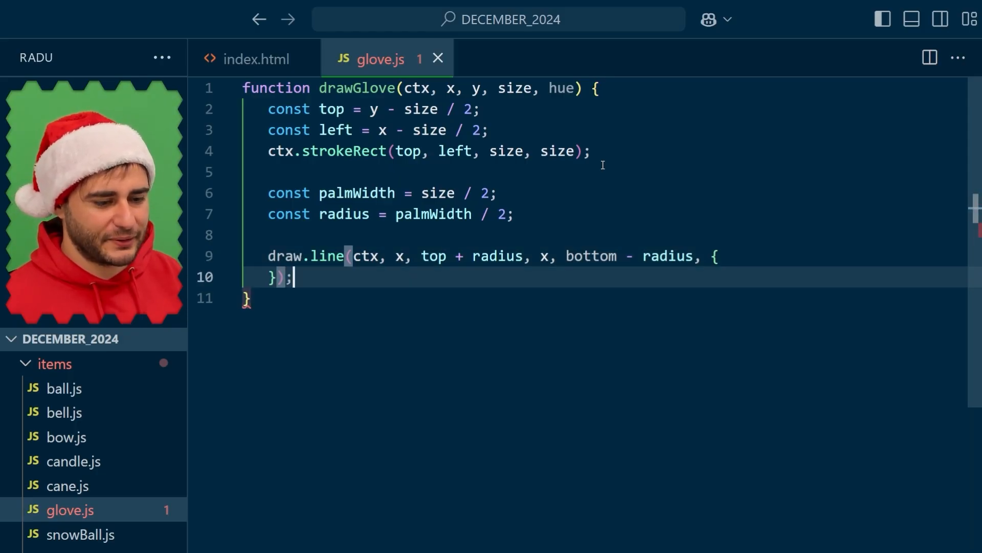
text(lineWidth)
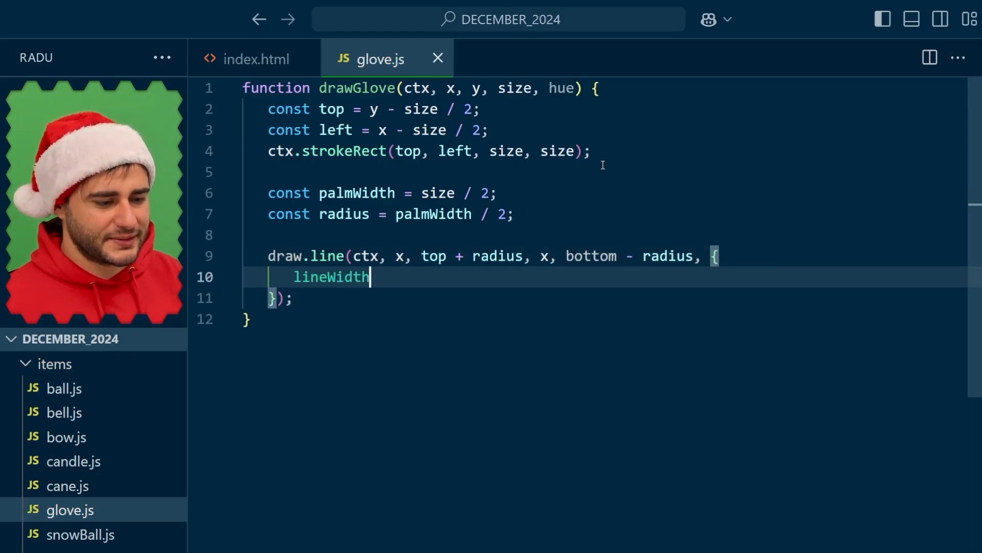
text(: palmWidth)
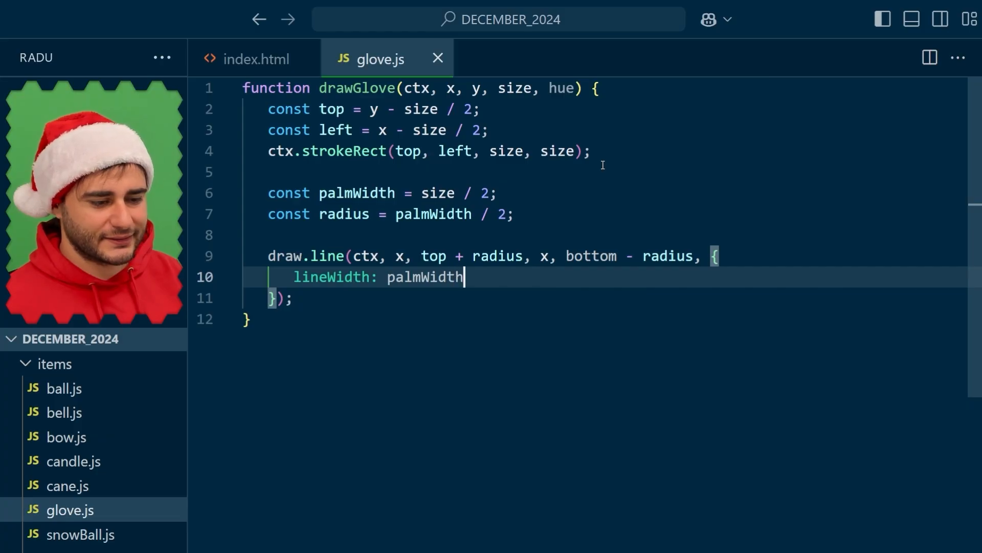
text(,)
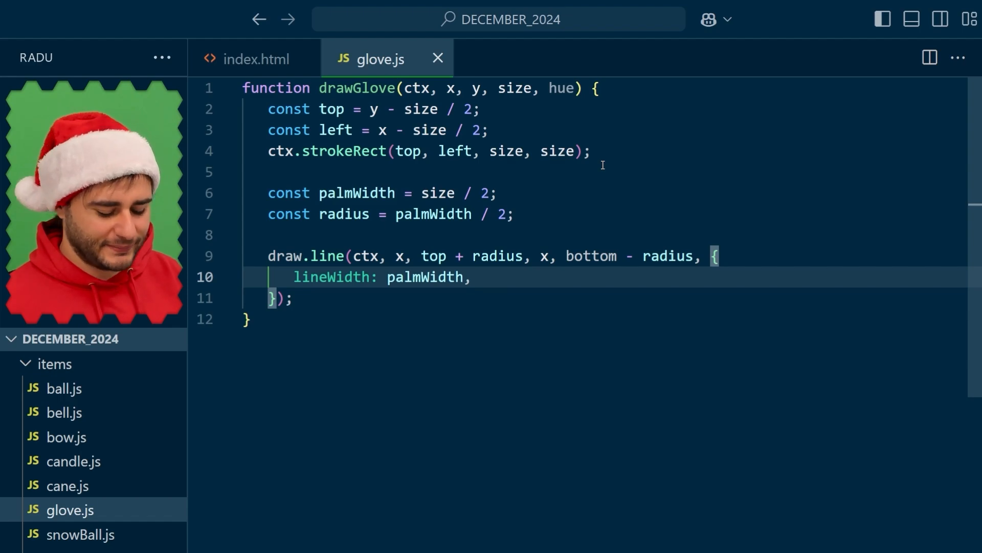
text(lineCap: "r)
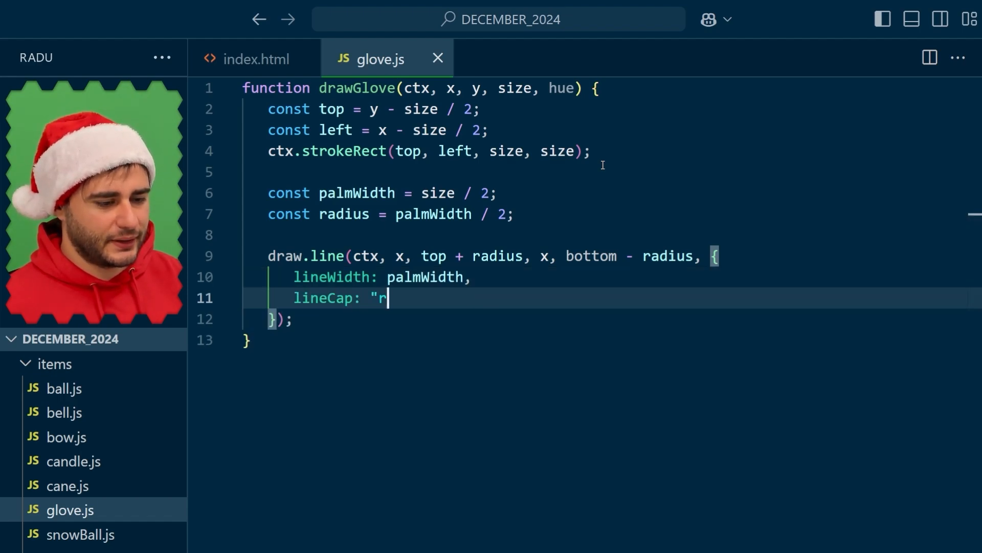
text(ound",)
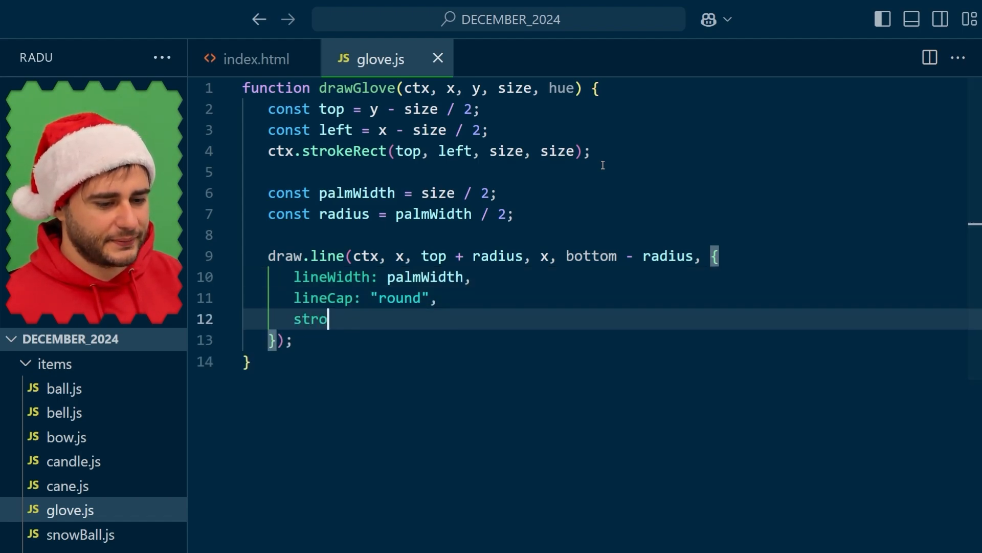
text(keStyle: color.)
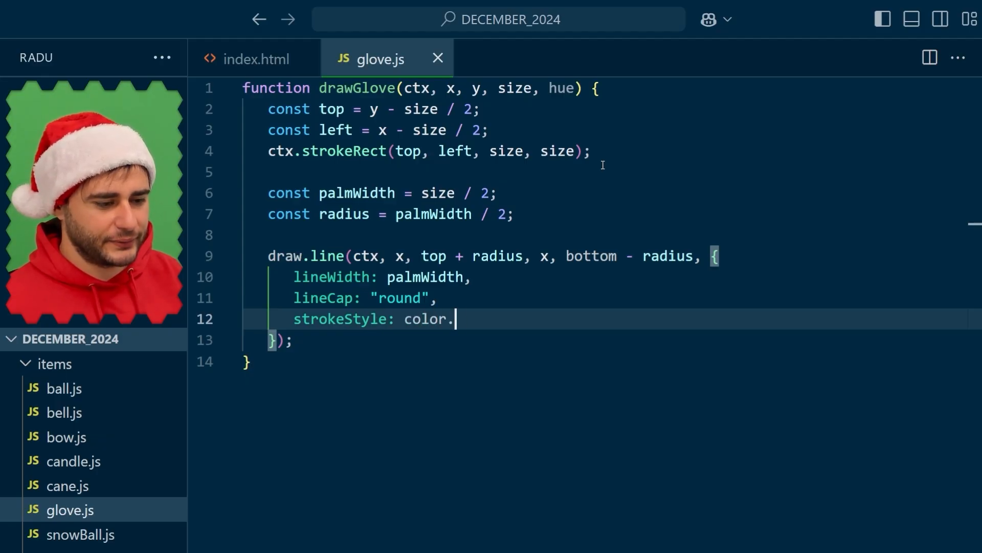
text(normal(hue))
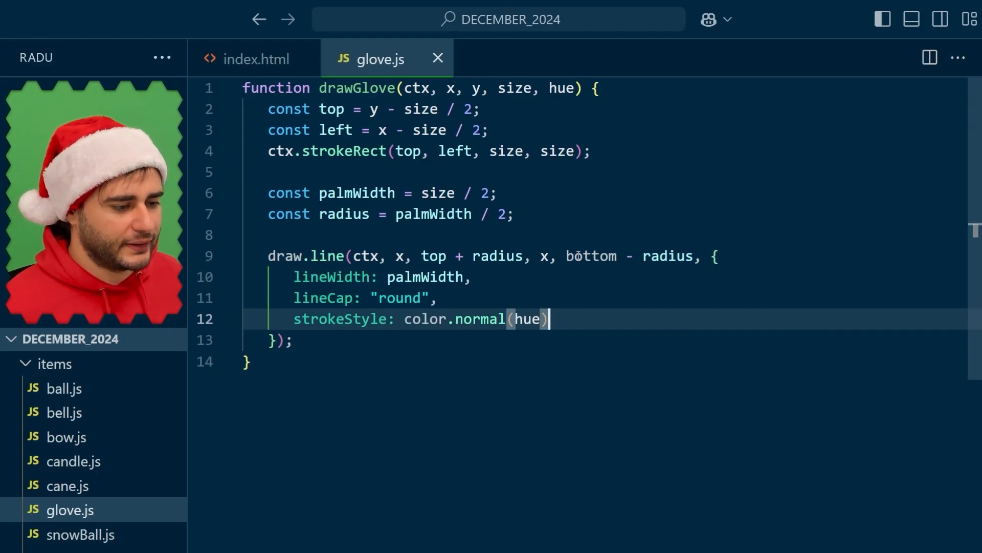
Add const bottom = y + size / 2 and const thumbWidth = palmWidth / 2
key(Enter)
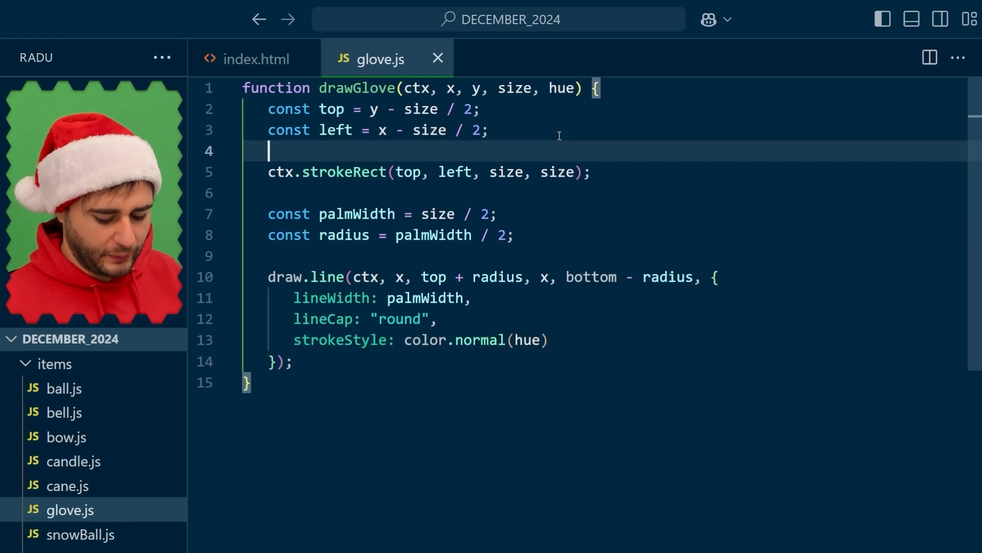
text(const bottom =)
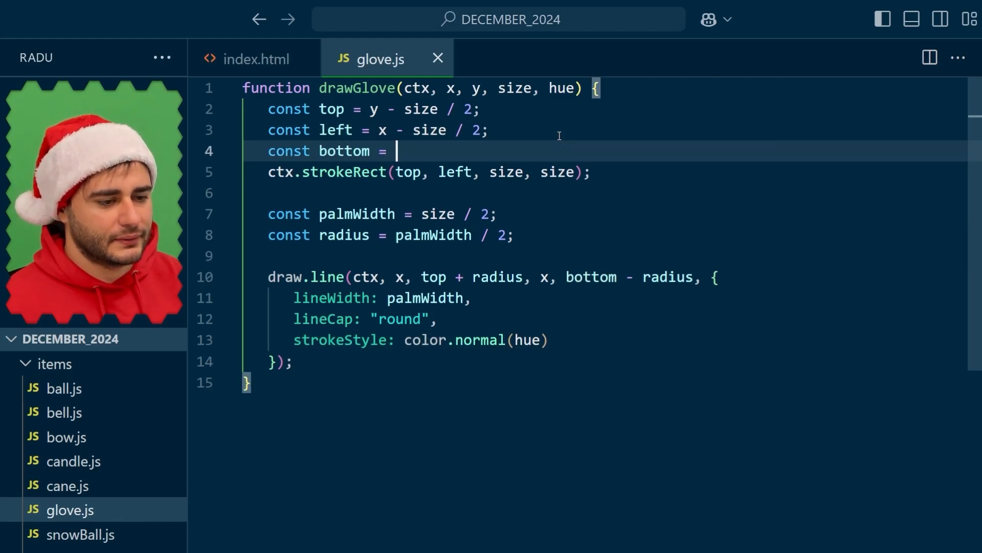
text(y + size / 2;)
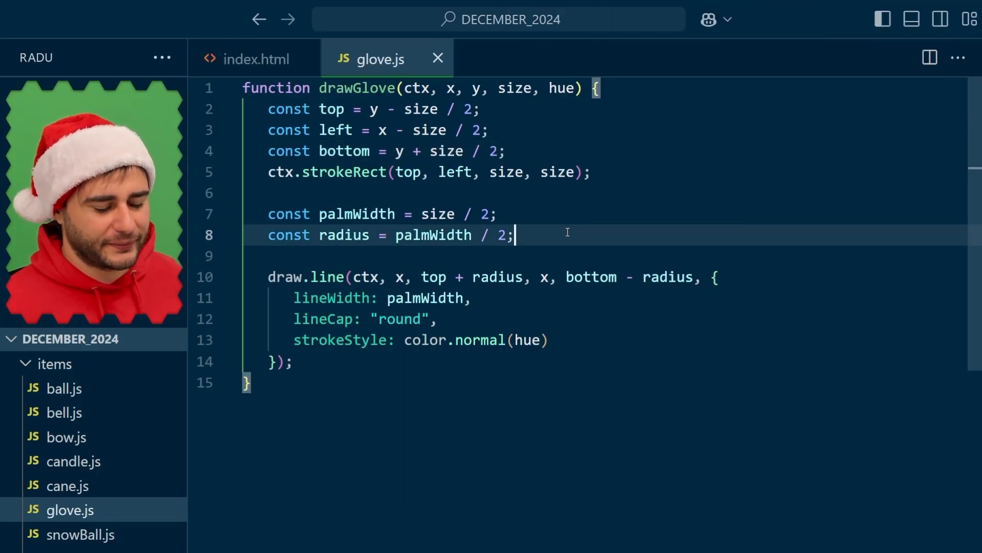
text(const)
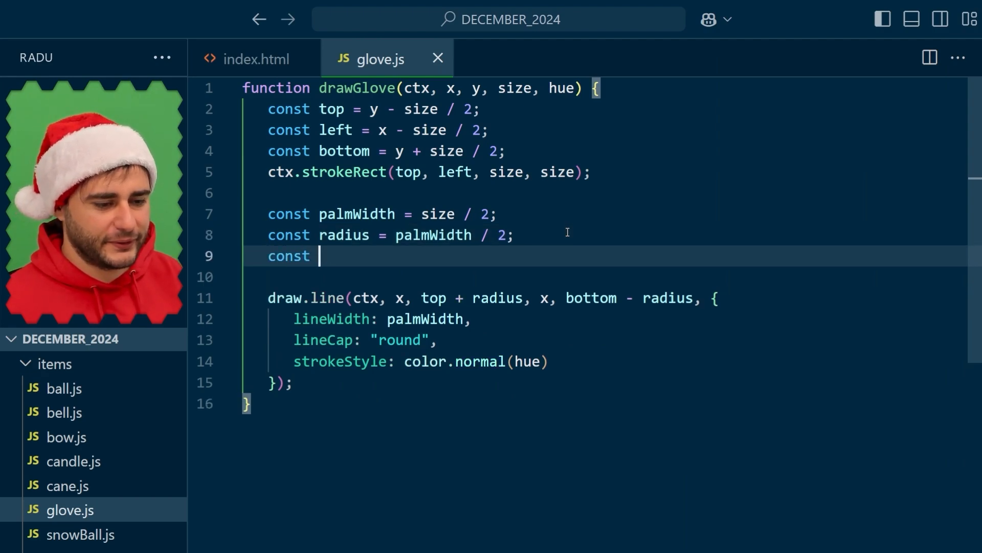
text(thumbWidth = p)
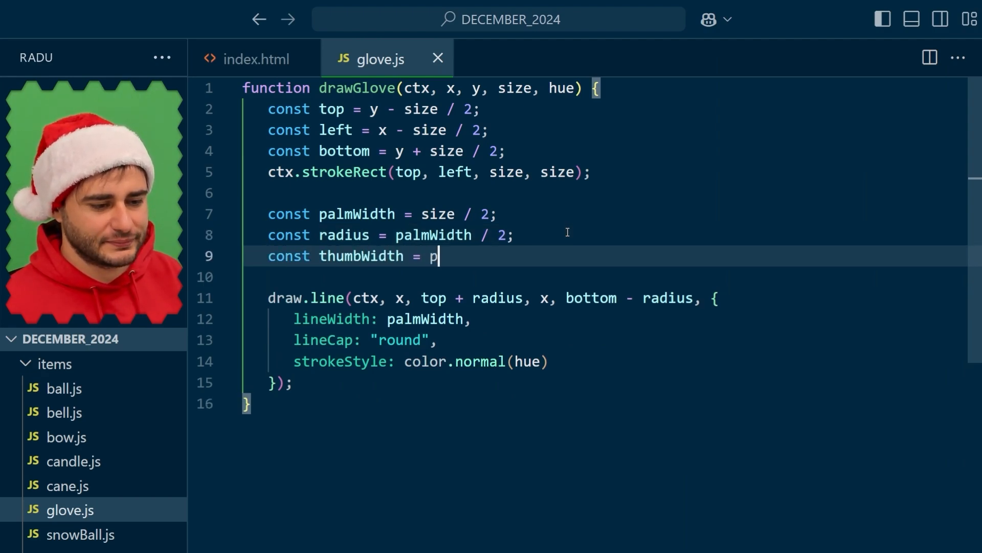
text(almWidth /)
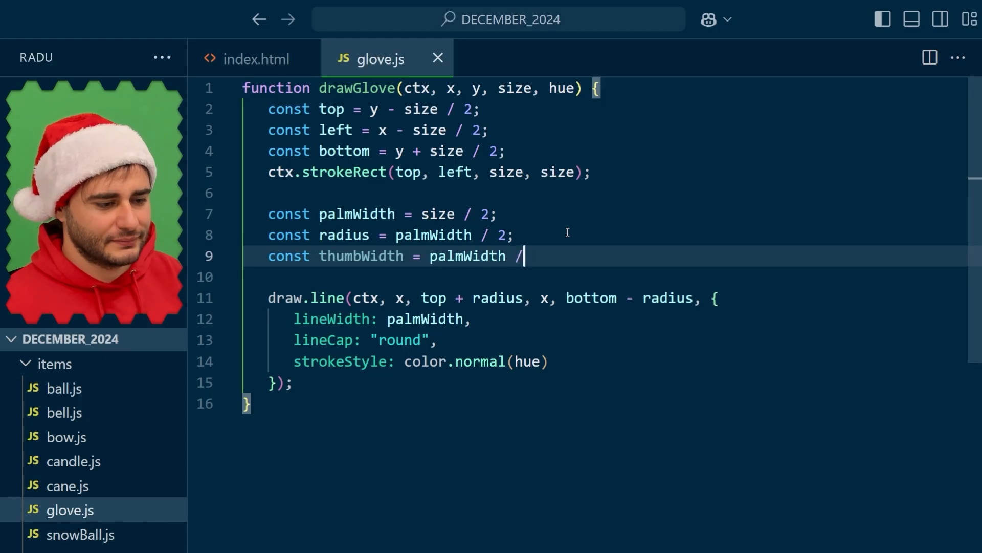
text(2;)
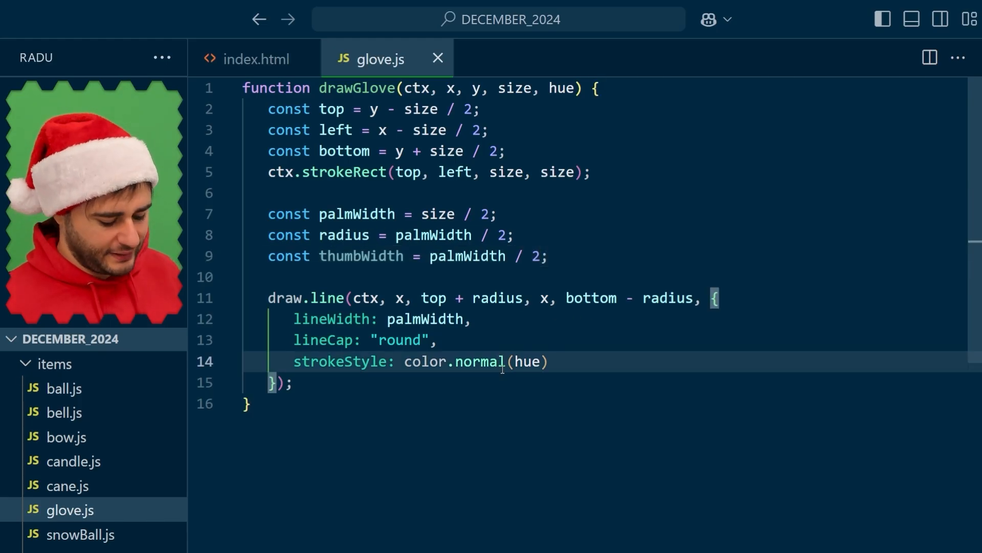
Begin the thumb draw.line call from top + radius toward x - radius, y
text(draw.line(ctx, x, t)
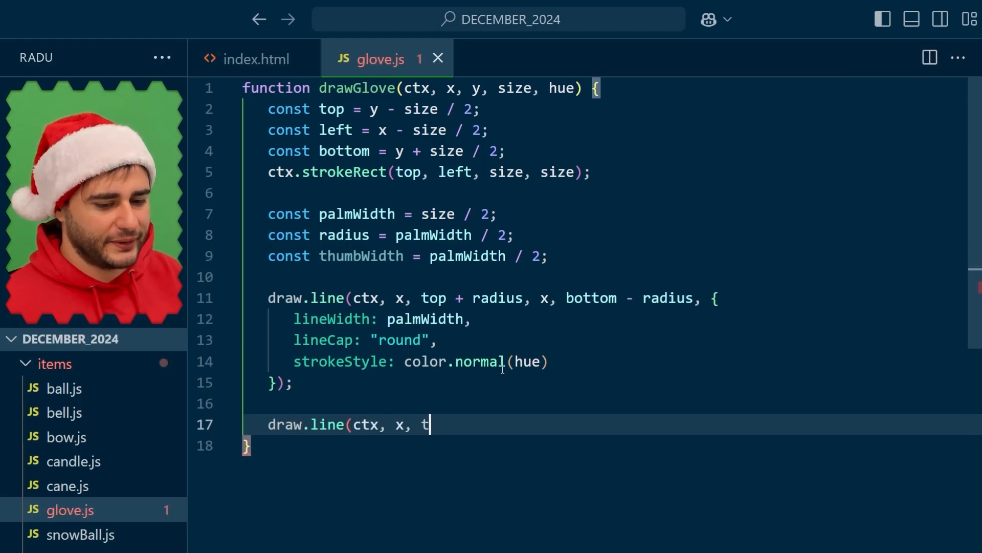
text(op + radiu)
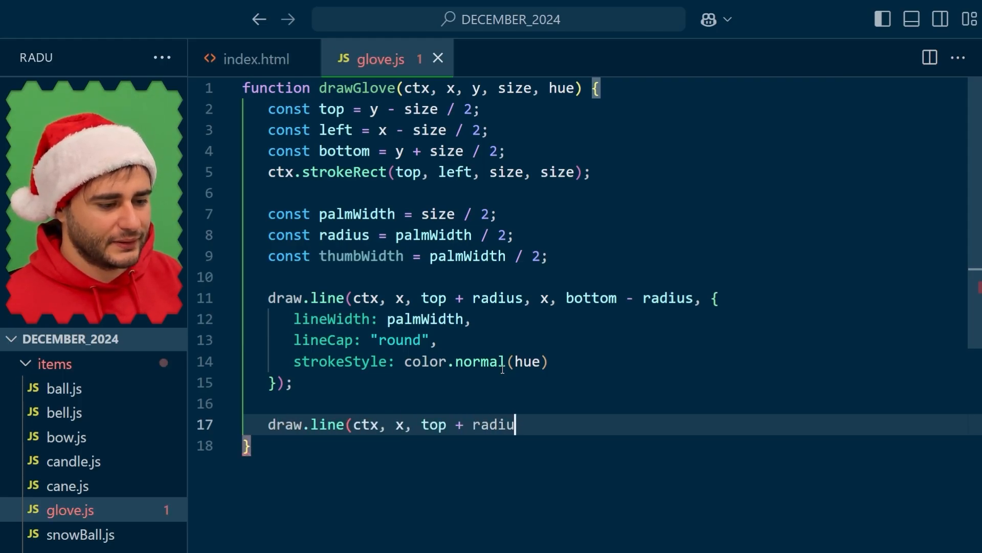
text(s,)
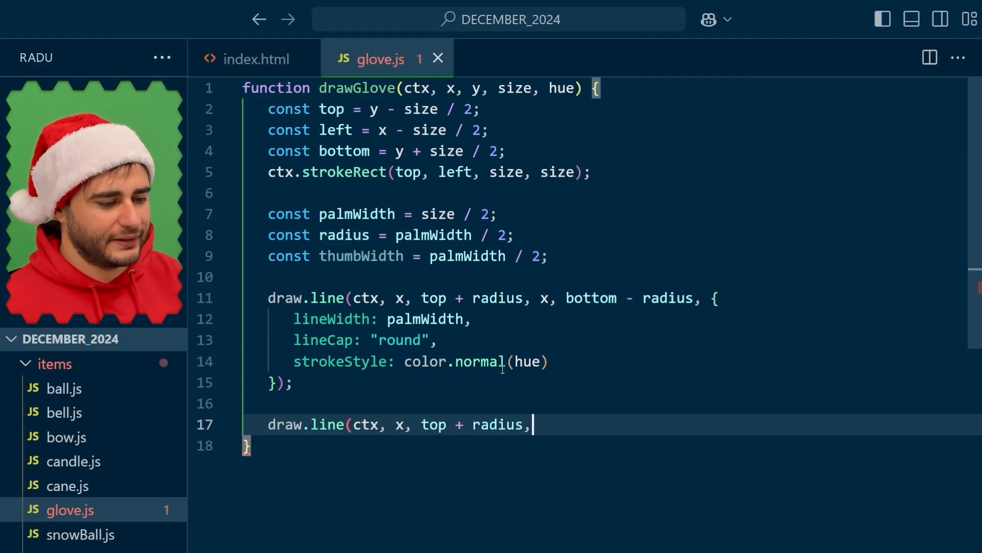
text(x - radiu)
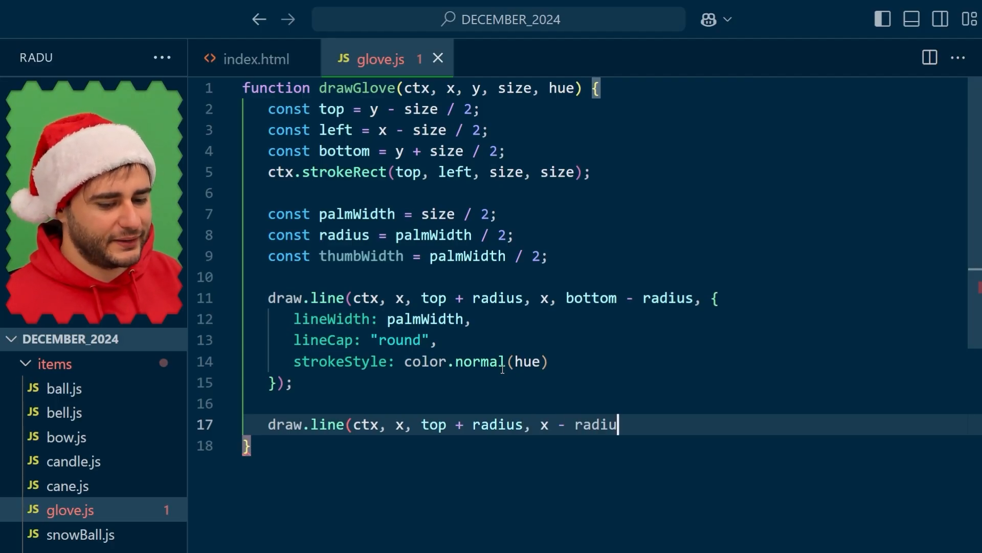
text(s, y,)
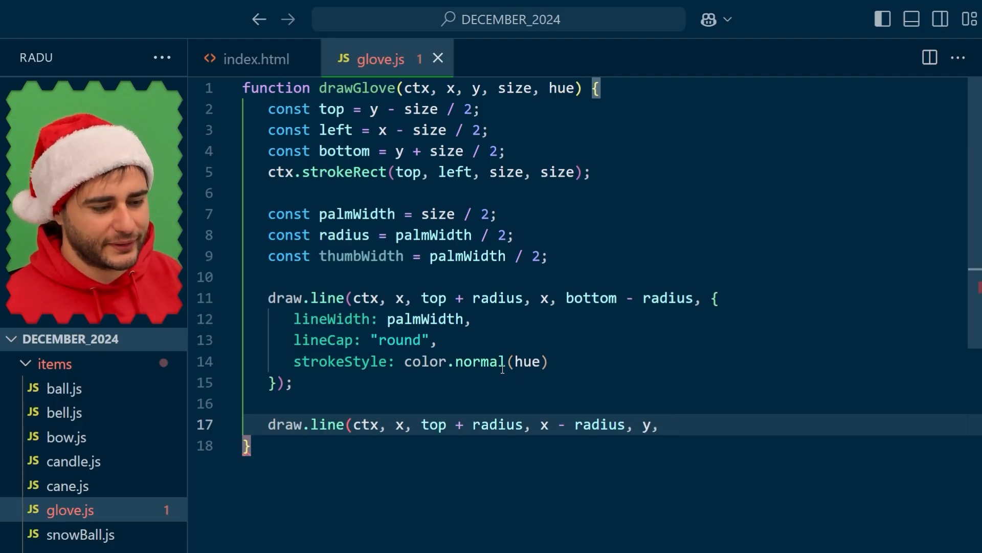
text({)
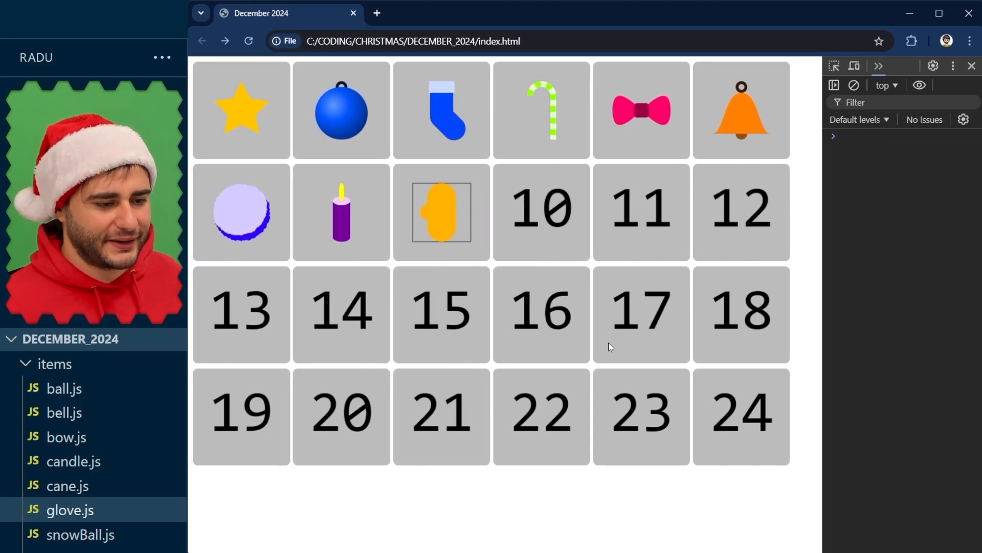
mouse_move(455, 214)
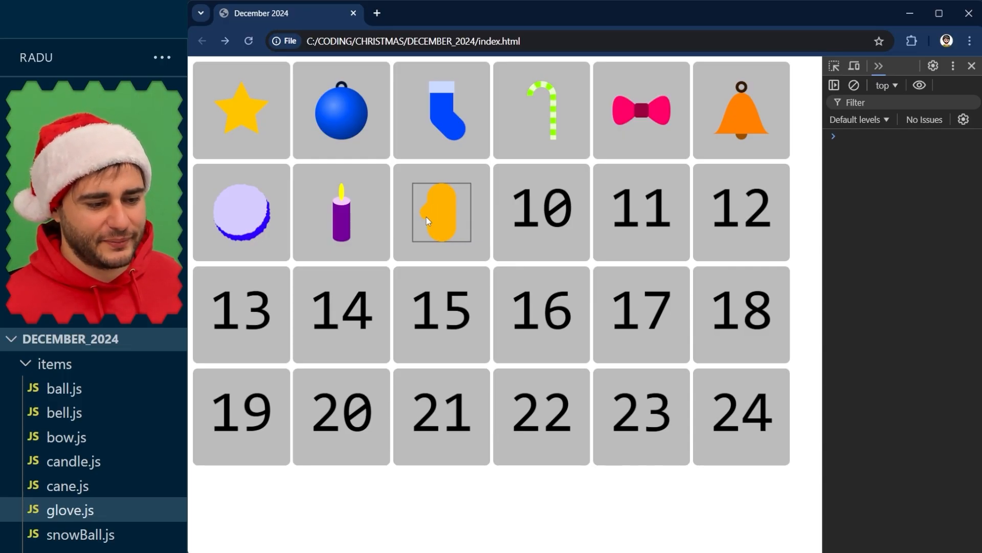
mouse_move(438, 220)
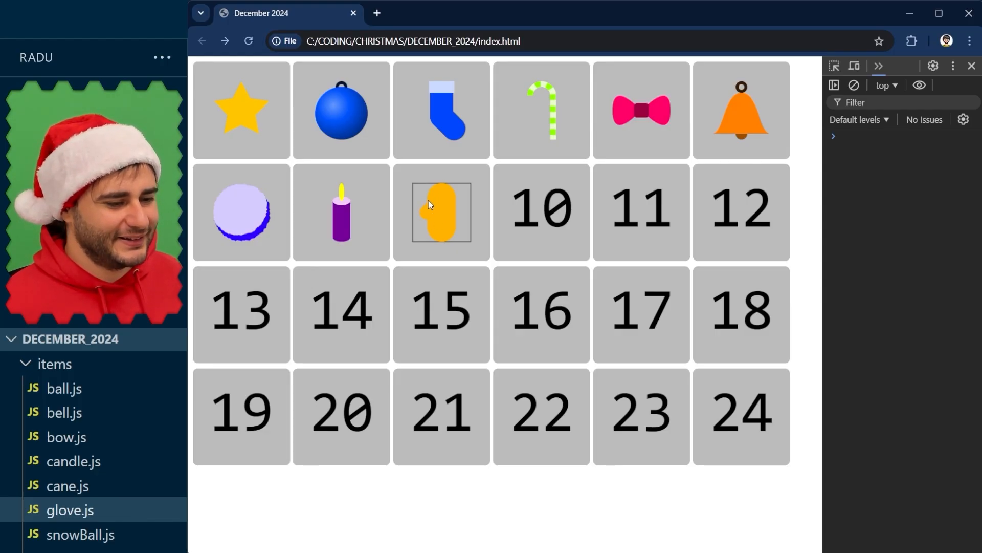
mouse_move(433, 231)
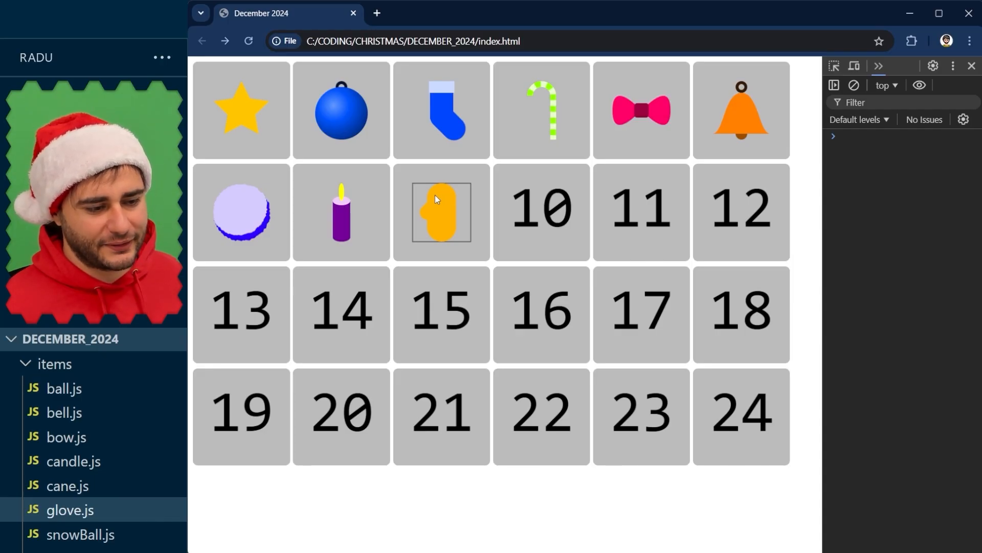
mouse_move(441, 192)
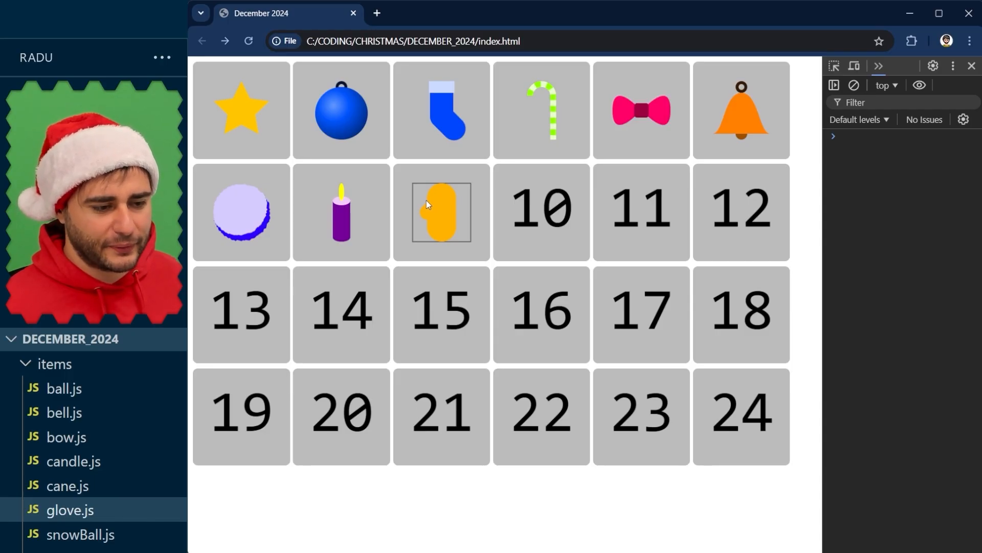
mouse_move(456, 267)
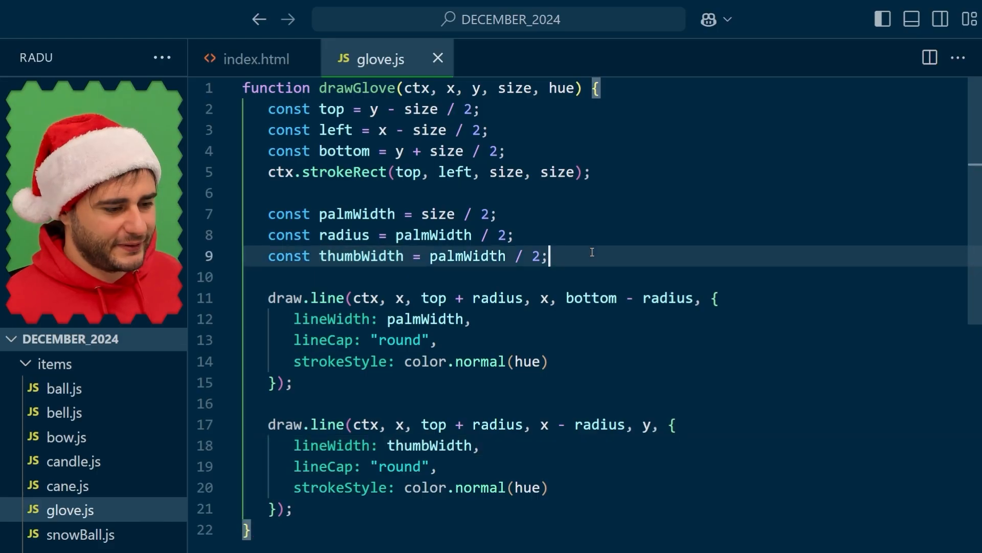
Define const sleeveWidth = palmWidth * 1.1 in glove.js
text(const sl)
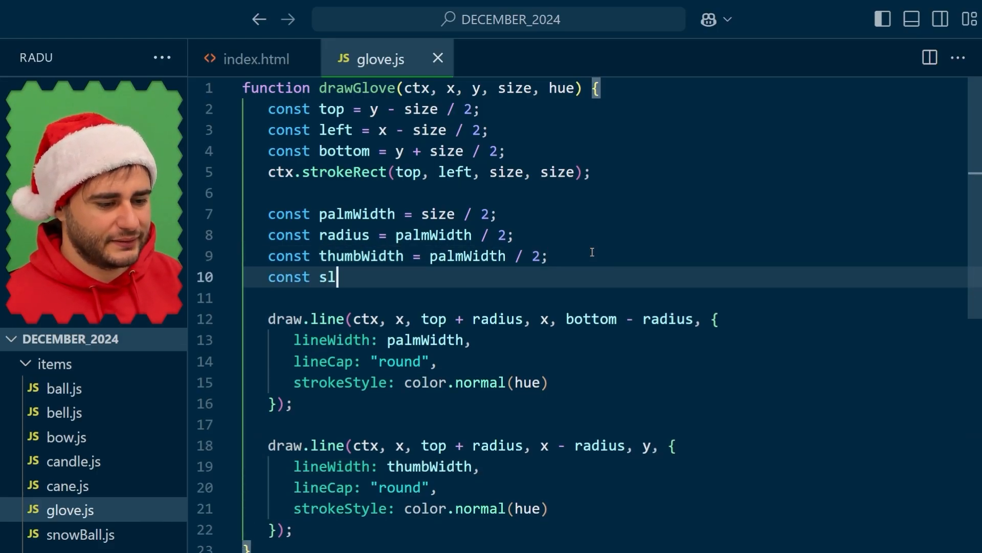
text(eeveWidth = pa)
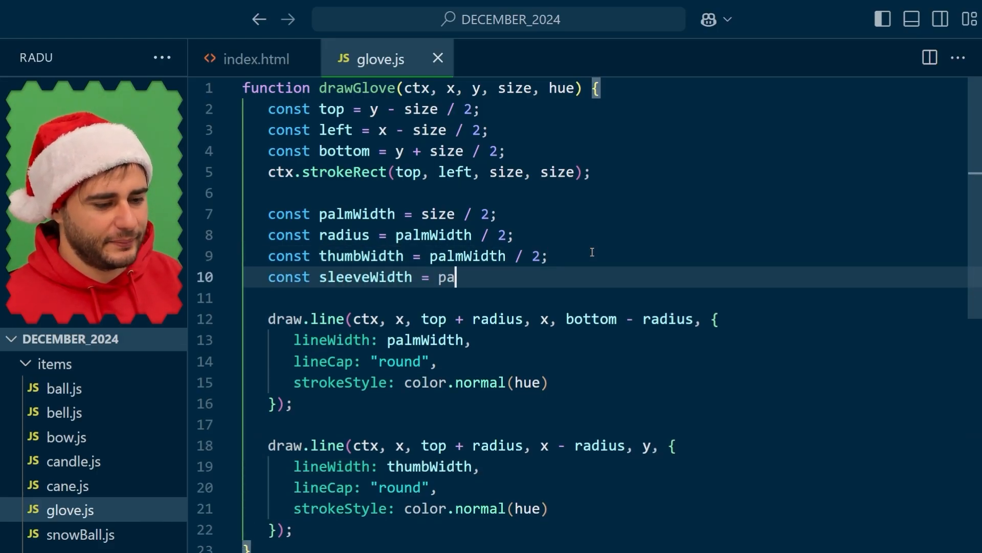
text(lmWidth * 1.1;)
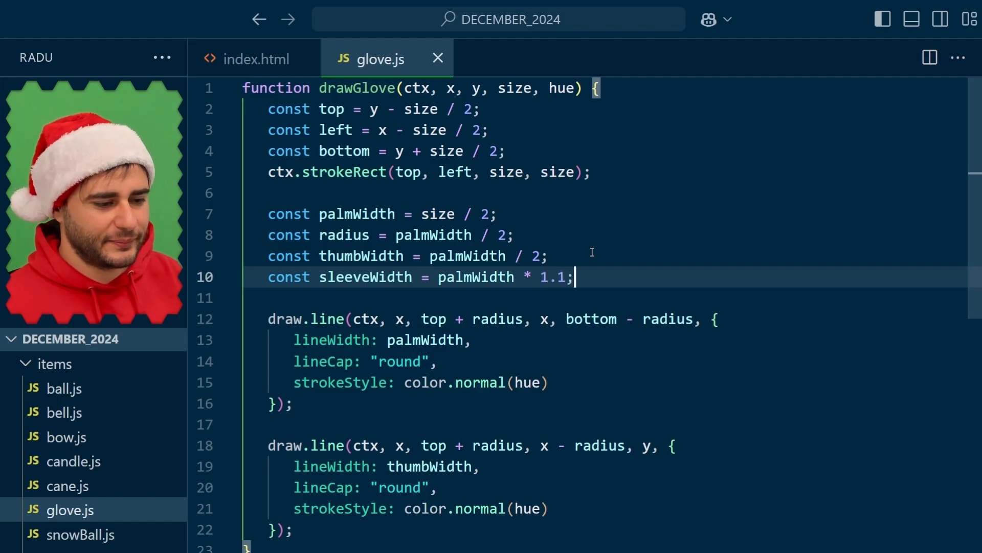
scroll(down, 3)
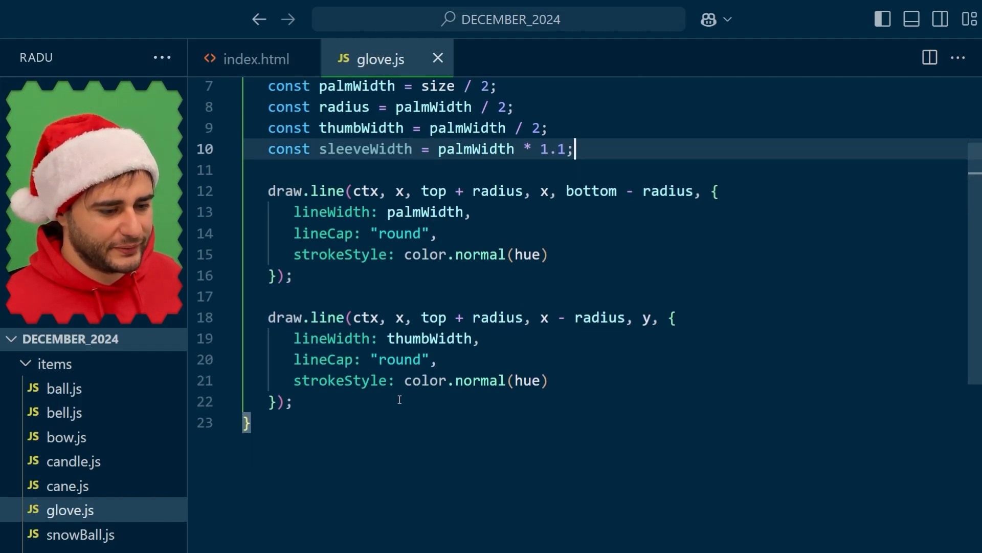
Add the sleeve draw.line from top to top + radius with sleeveWidth and color.lightest(hue)
text(draw.li)
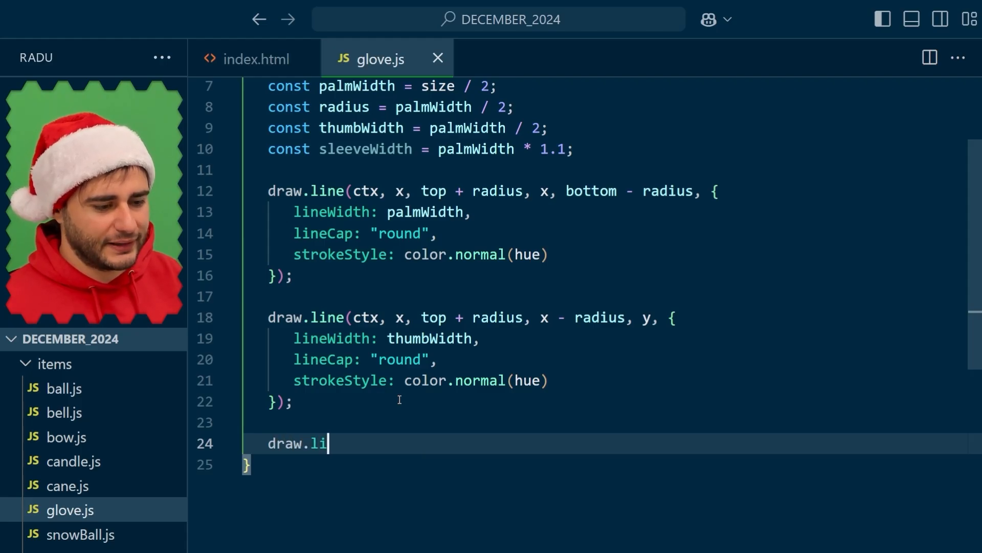
text(ne(ctx, x, top,)
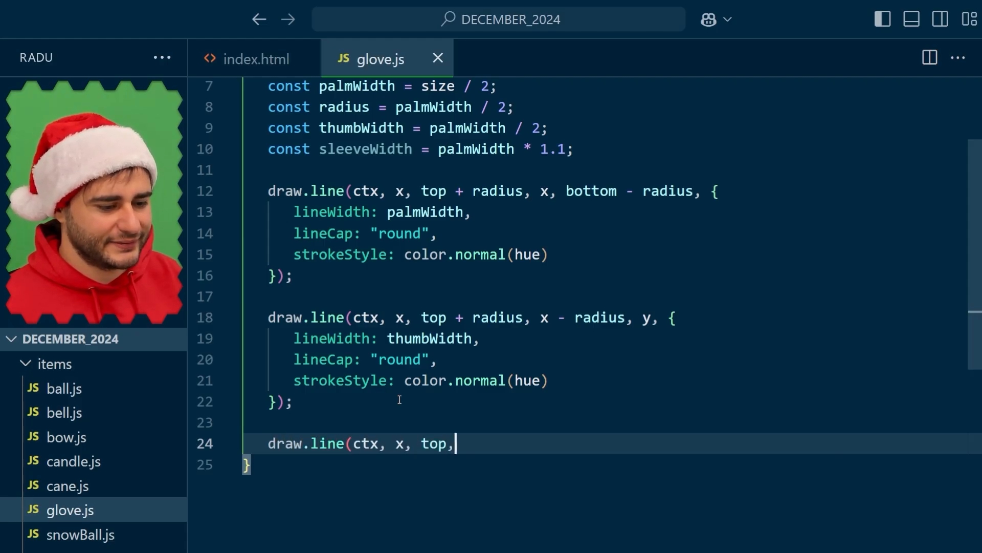
text(x, top + radi)
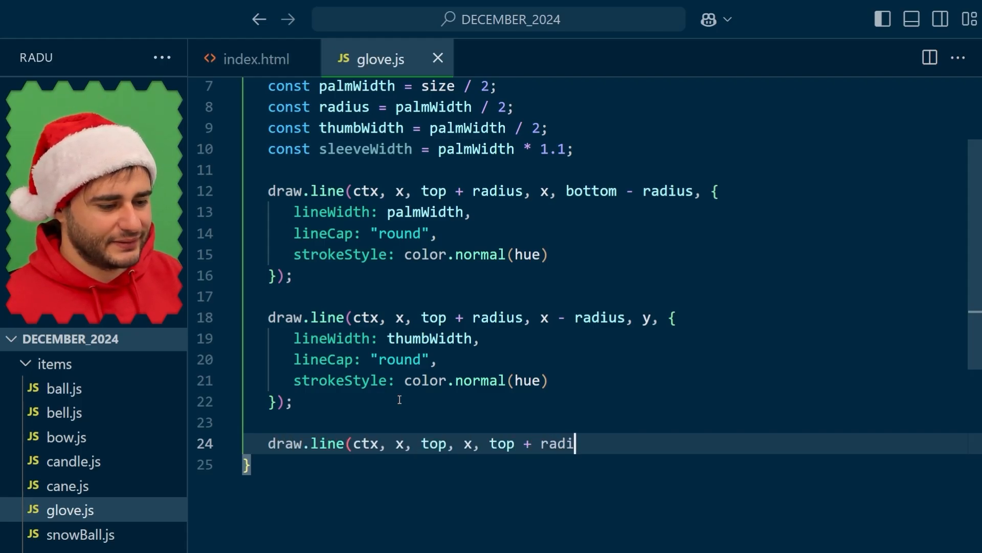
text(us,)
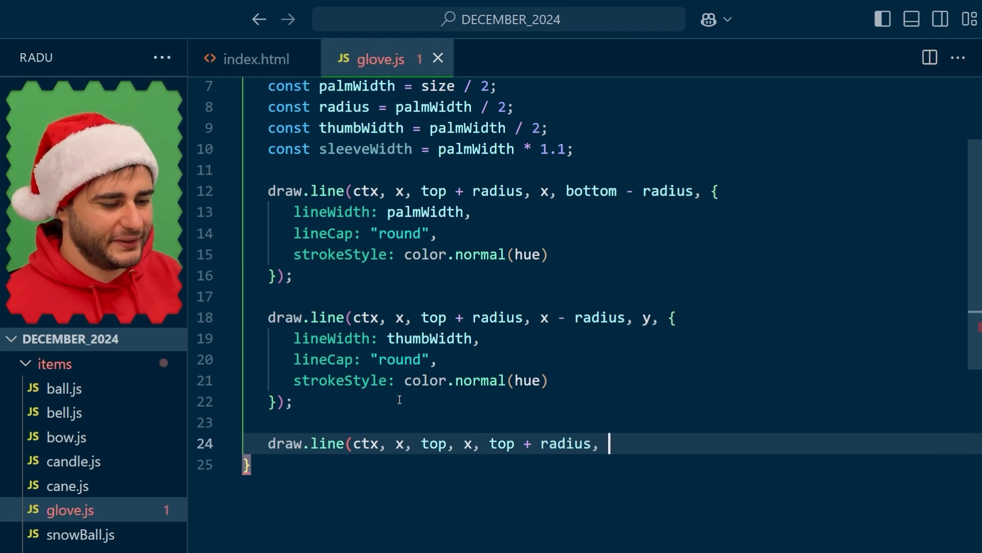
text({)
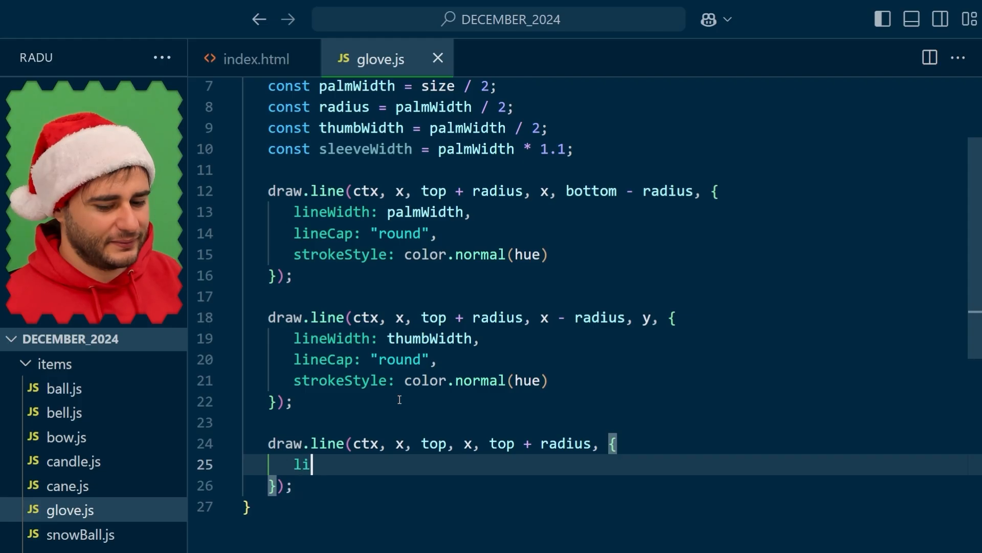
text(neWidth: sleeveWi)
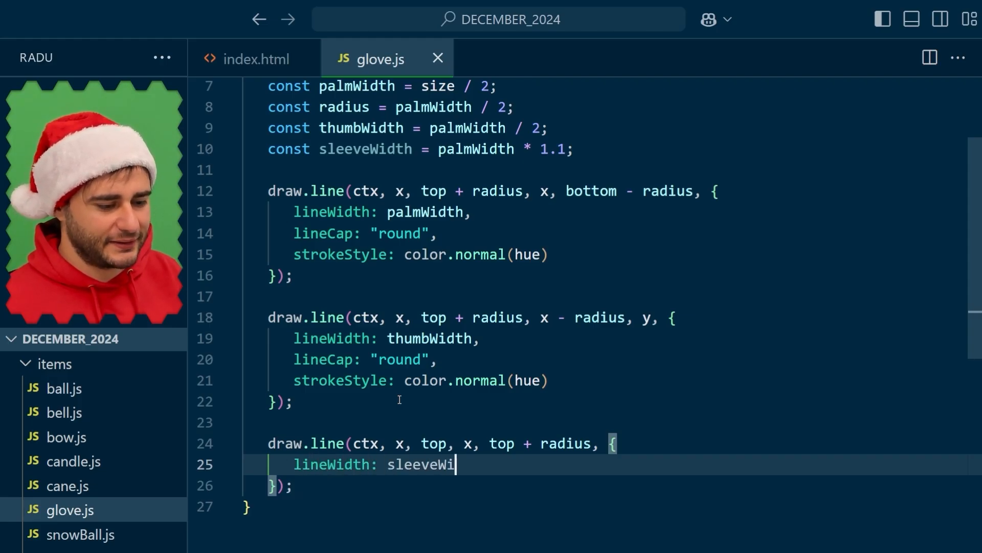
text(dth,)
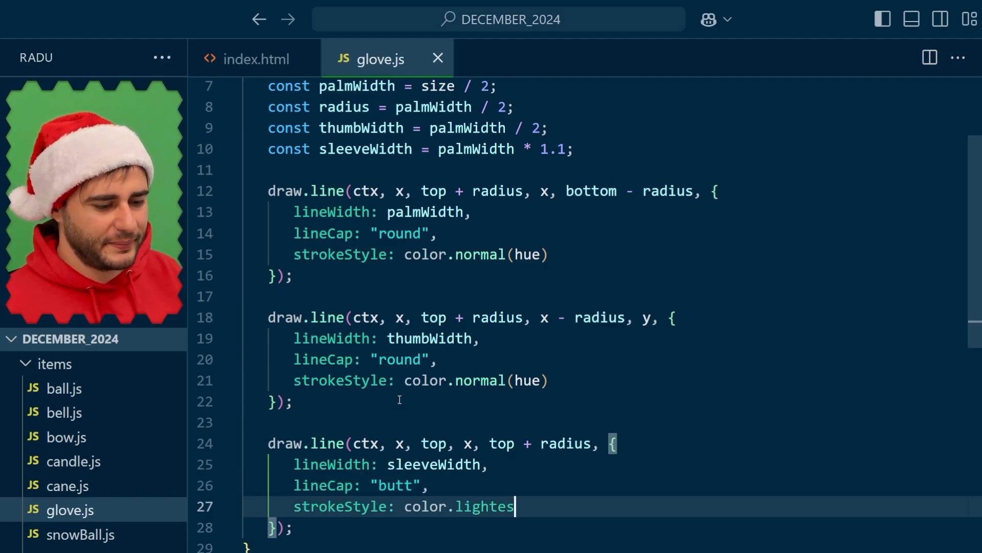
text(t(hue))
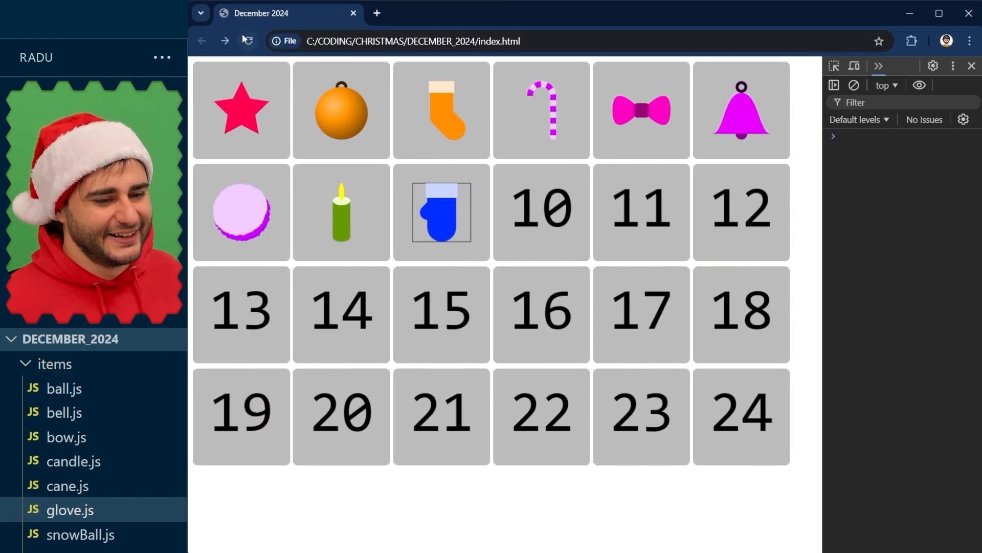
Reload the calendar twice to see the day-9 mitten's pale sleeve in different colours
click(247, 41)
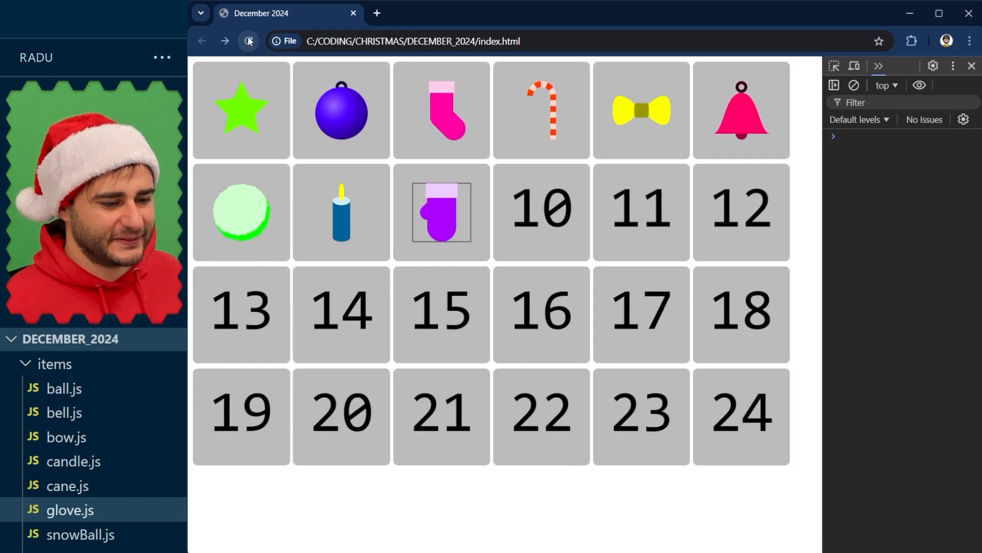
click(248, 41)
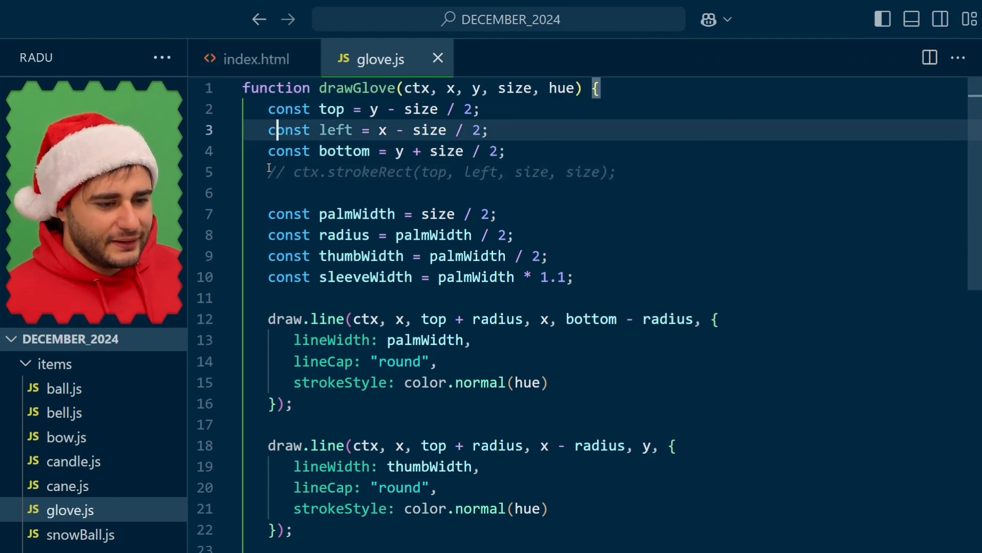
Comment out the ctx.strokeRect outline line with Ctrl+/
key(Ctrl+/)
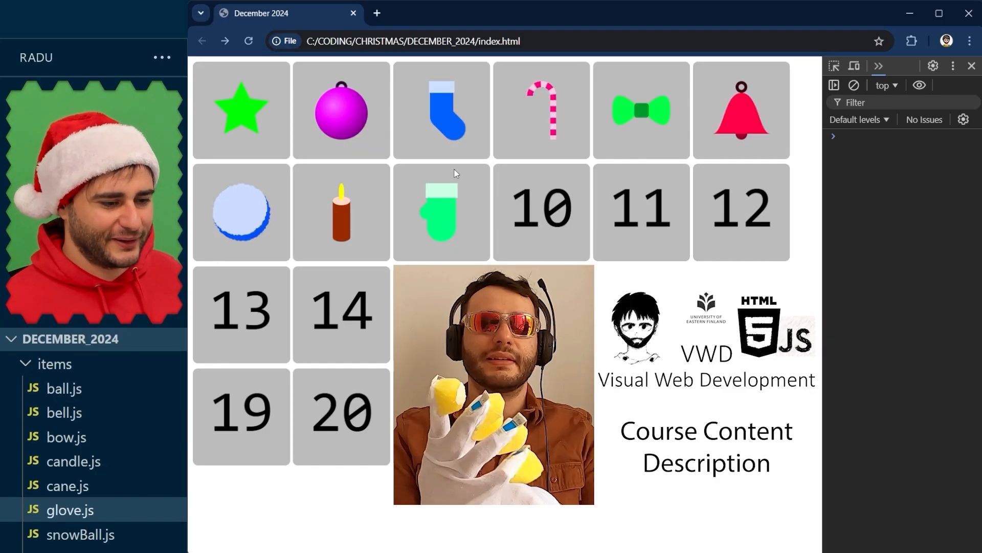
Reload the calendar twice to confirm the mitten appears without its outline square
click(248, 41)
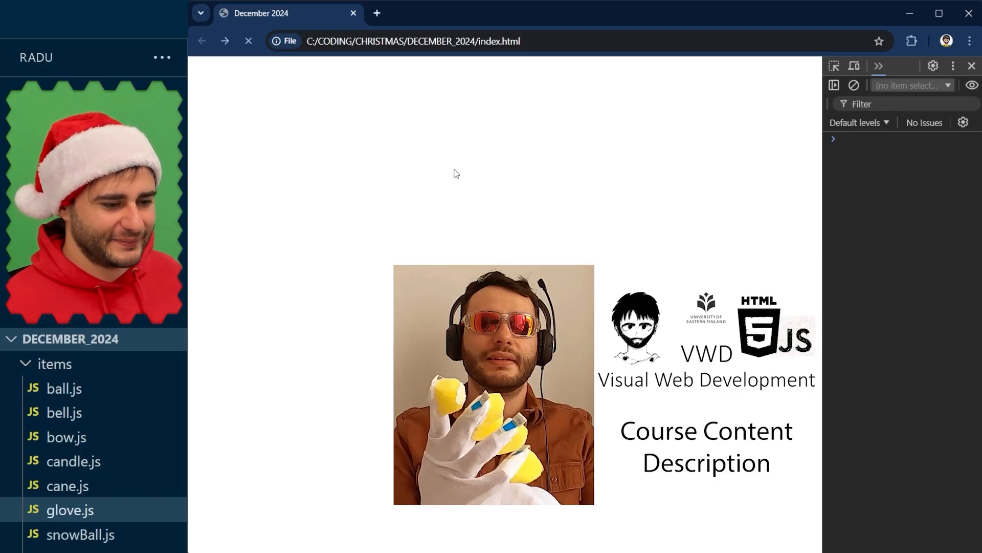
click(248, 41)
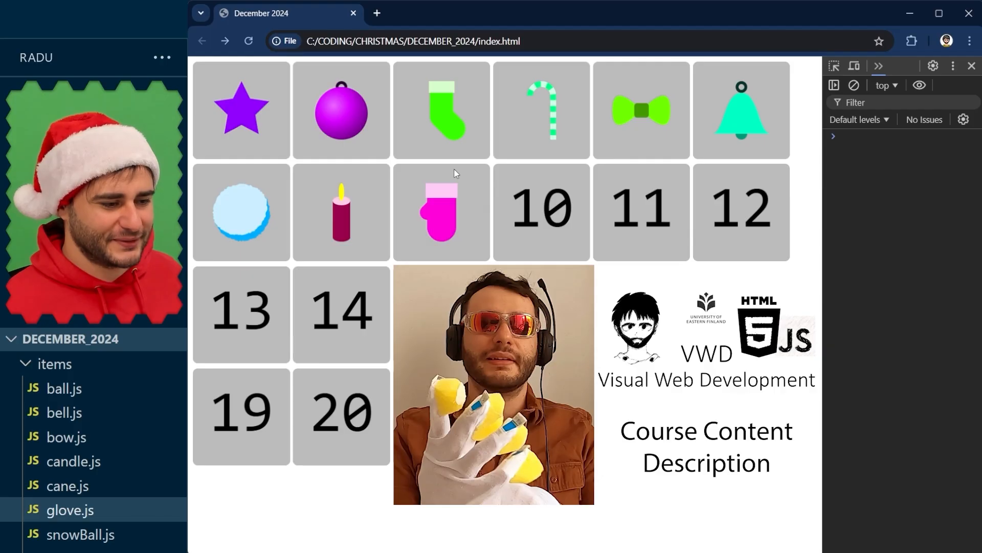